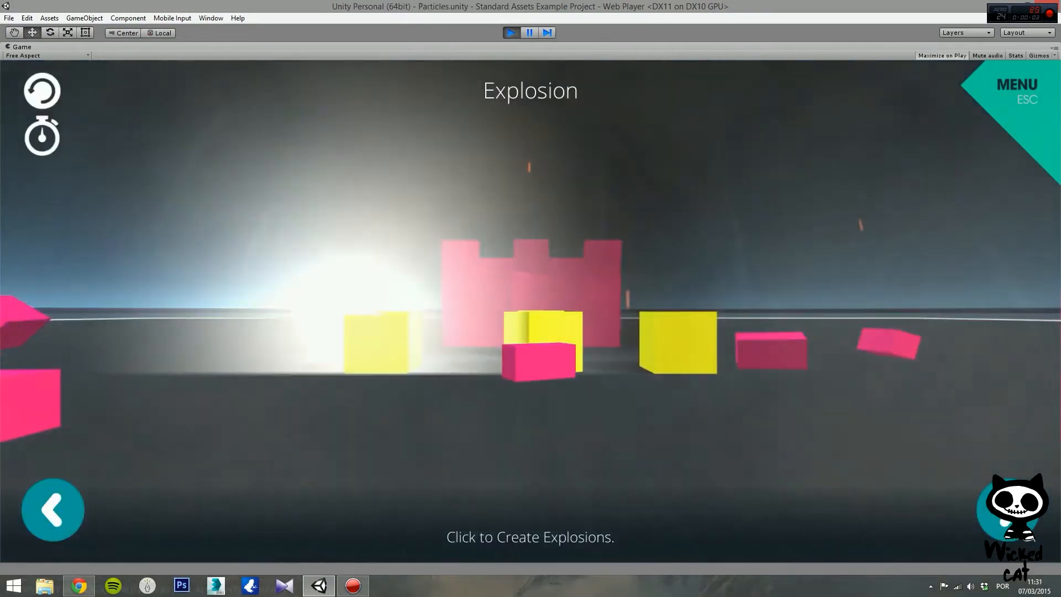
Show the Standard shader list for the Loadmaster Cargo Back material in the Inspector.
{"action": "left_click", "coordinate": [52, 508]}
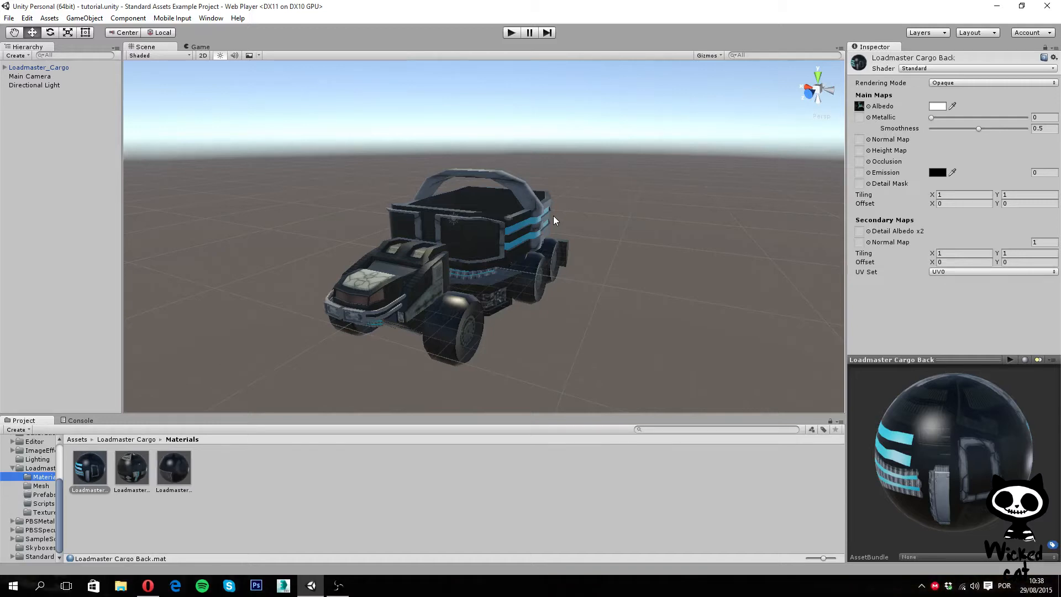
{"action": "mouse_move", "coordinate": [551, 222]}
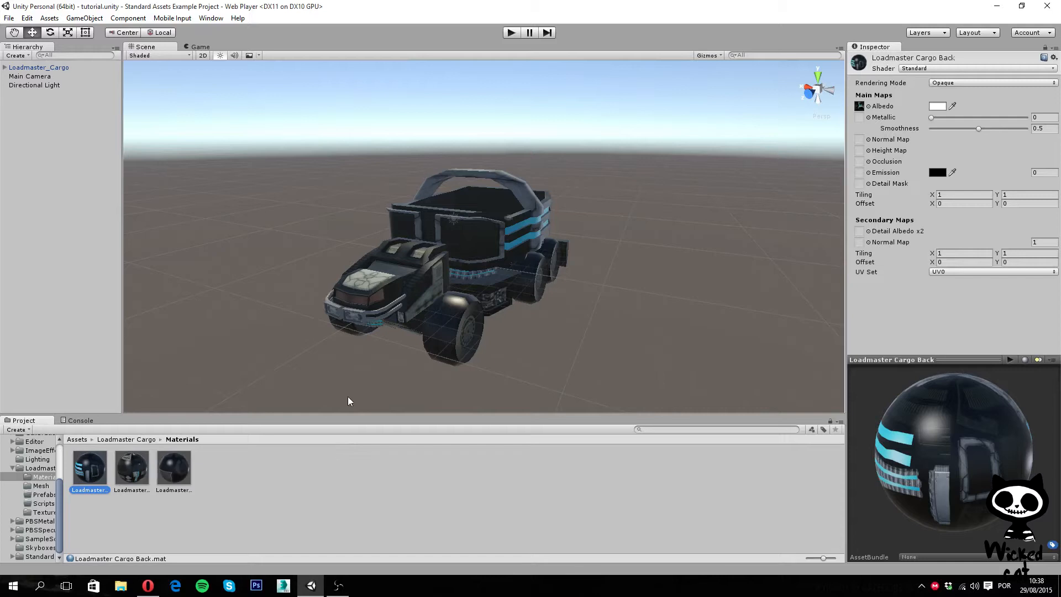
{"action": "mouse_move", "coordinate": [242, 412]}
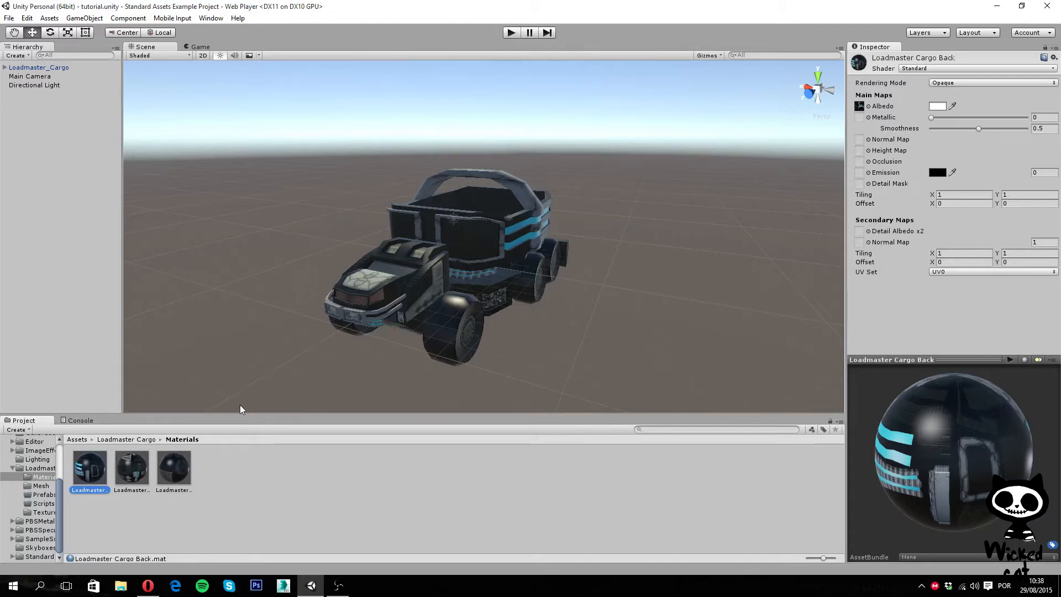
{"action": "mouse_move", "coordinate": [659, 155]}
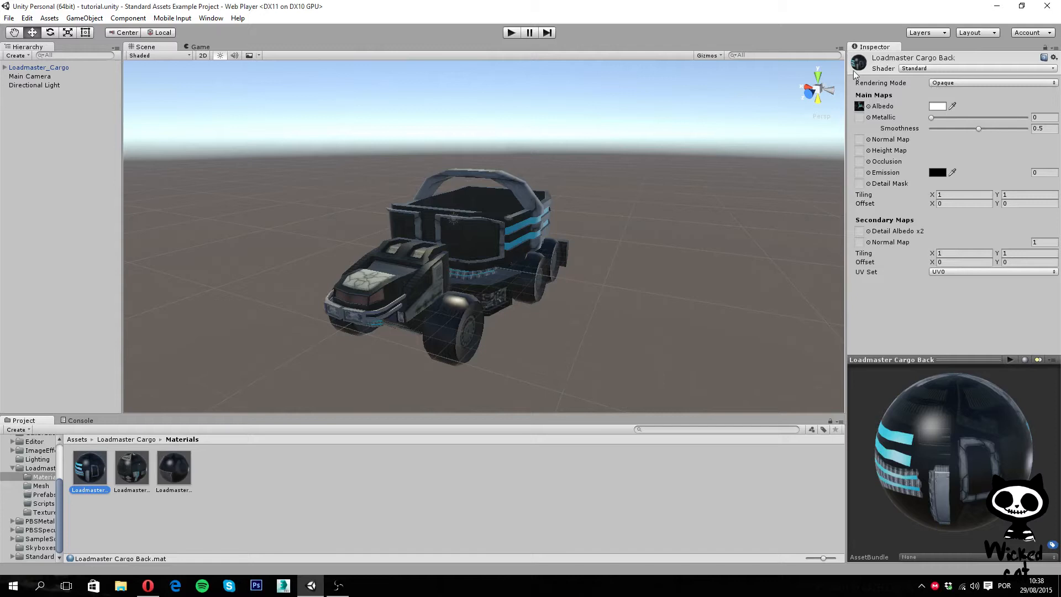
{"action": "mouse_move", "coordinate": [935, 63]}
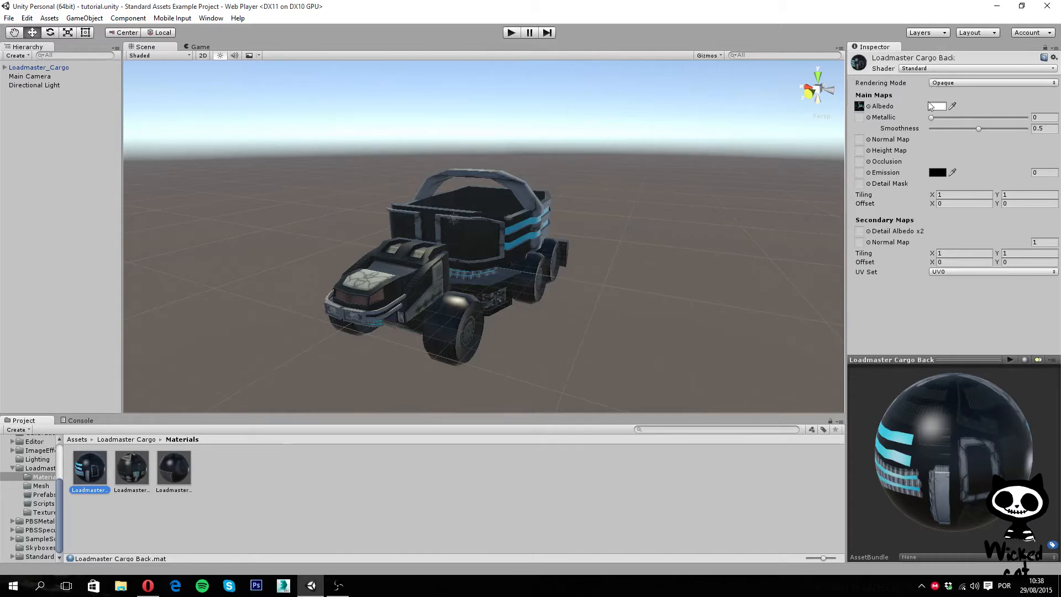
{"action": "left_click", "coordinate": [975, 68]}
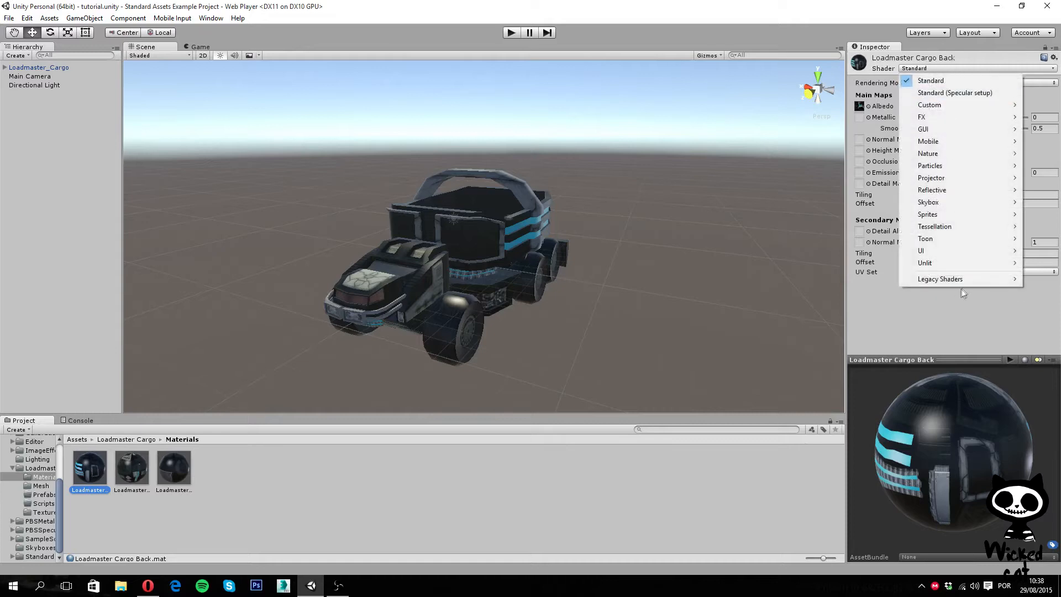
{"action": "mouse_move", "coordinate": [944, 81]}
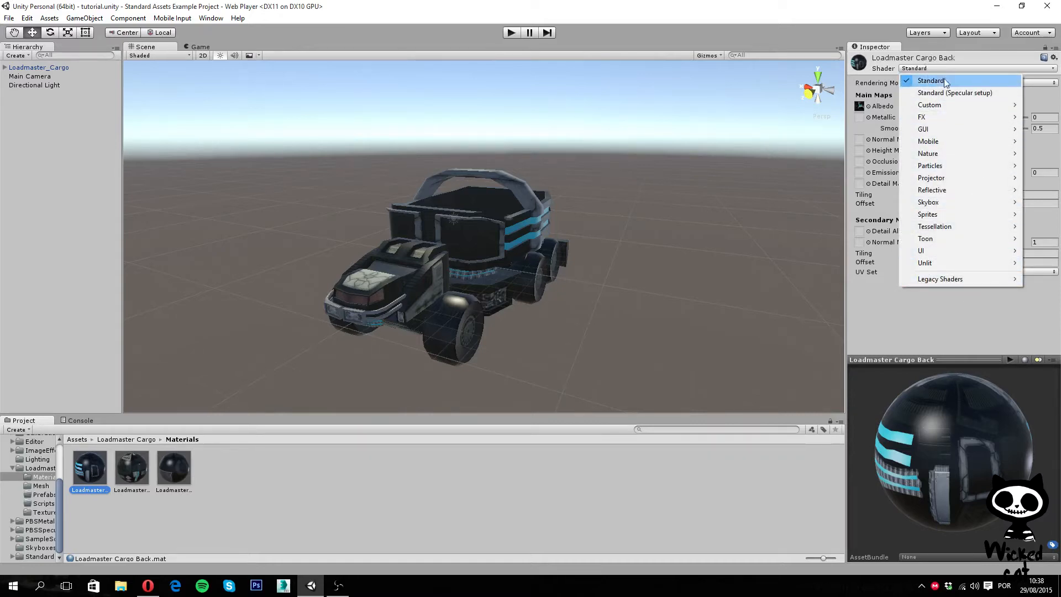
{"action": "mouse_move", "coordinate": [956, 82]}
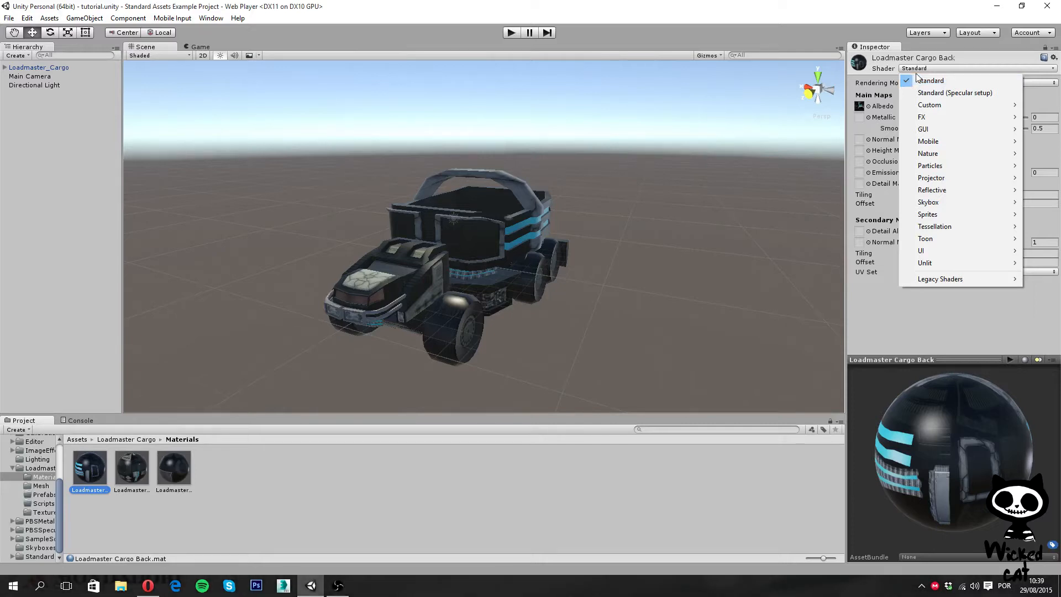
{"action": "mouse_move", "coordinate": [1010, 68]}
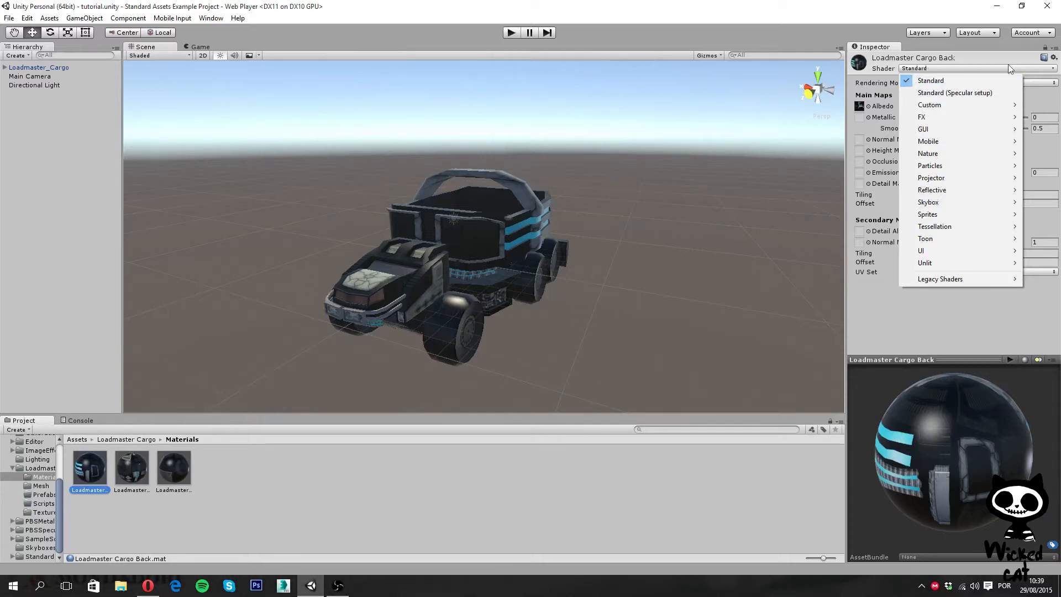
{"action": "mouse_move", "coordinate": [934, 242]}
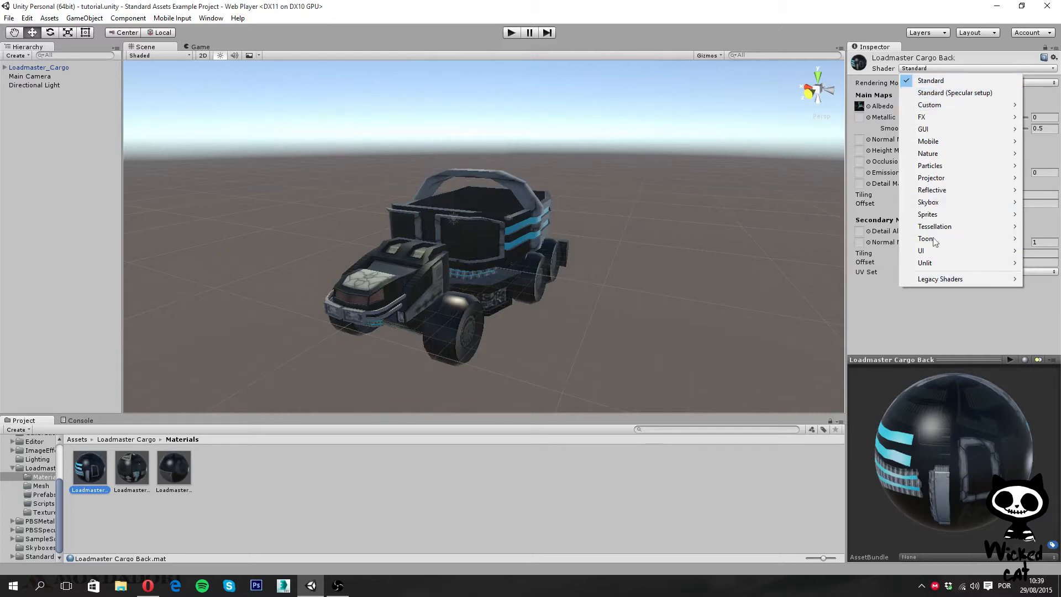
{"action": "mouse_move", "coordinate": [953, 93]}
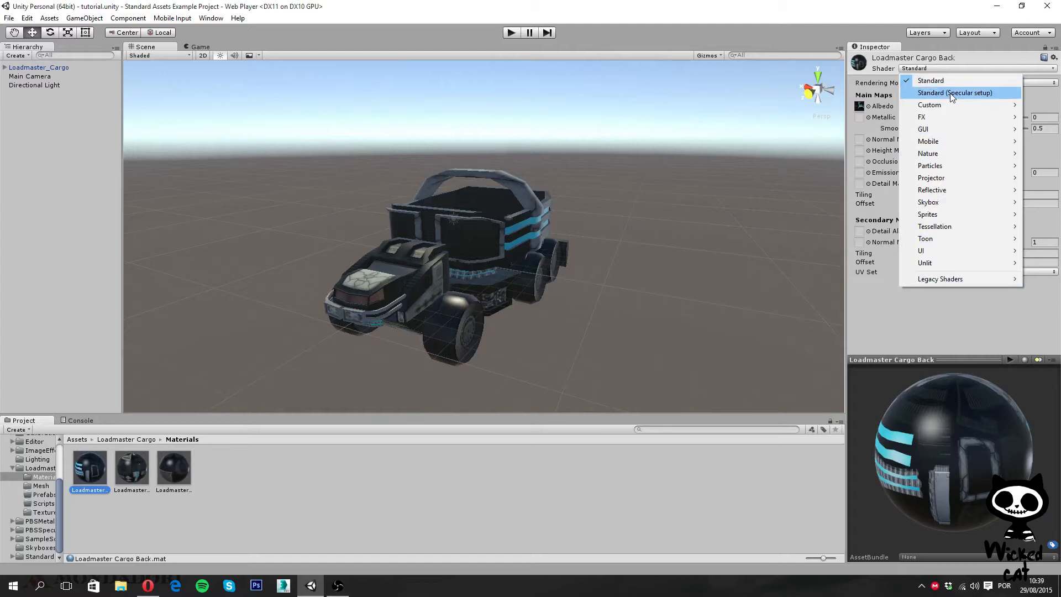
{"action": "mouse_move", "coordinate": [954, 80]}
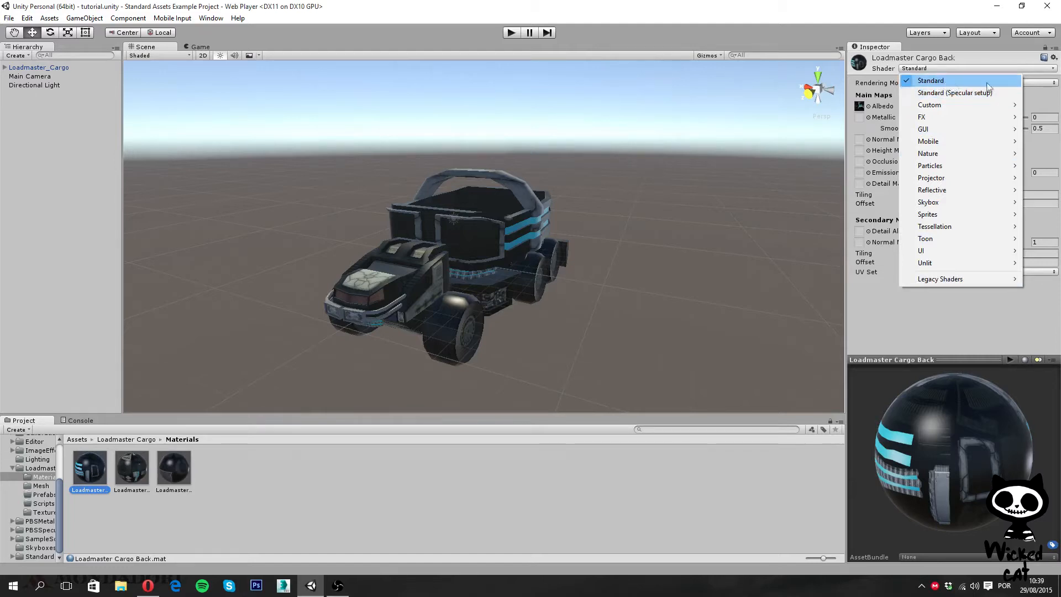
{"action": "mouse_move", "coordinate": [954, 93]}
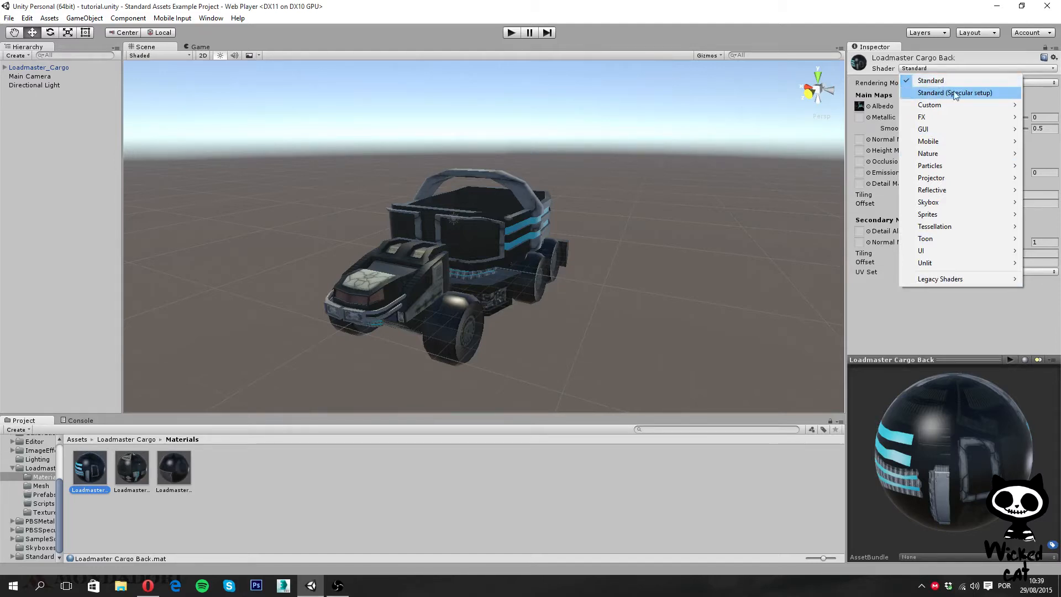
{"action": "mouse_move", "coordinate": [947, 84]}
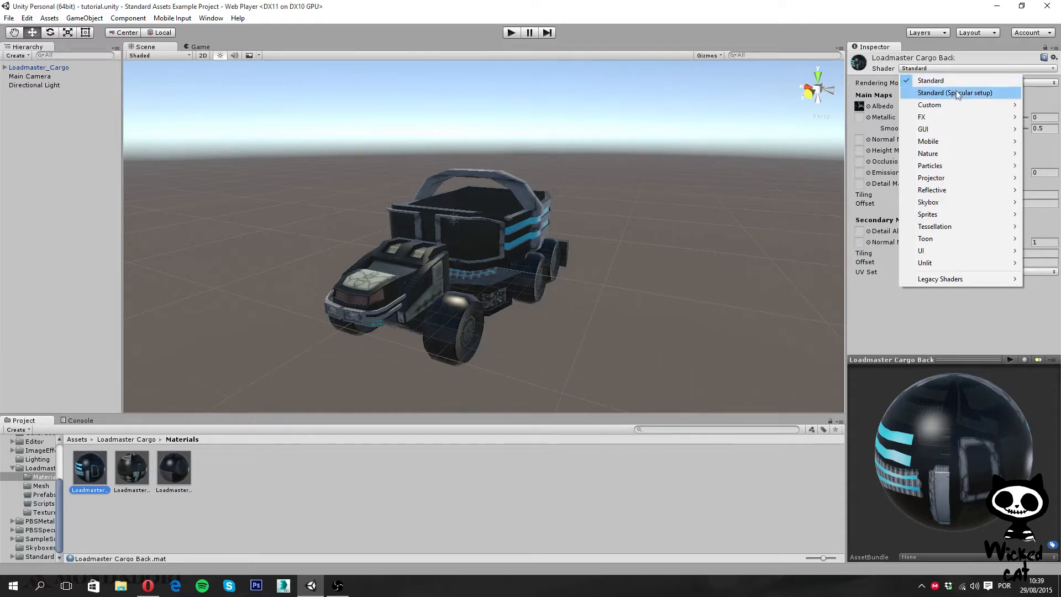
{"action": "mouse_move", "coordinate": [979, 94]}
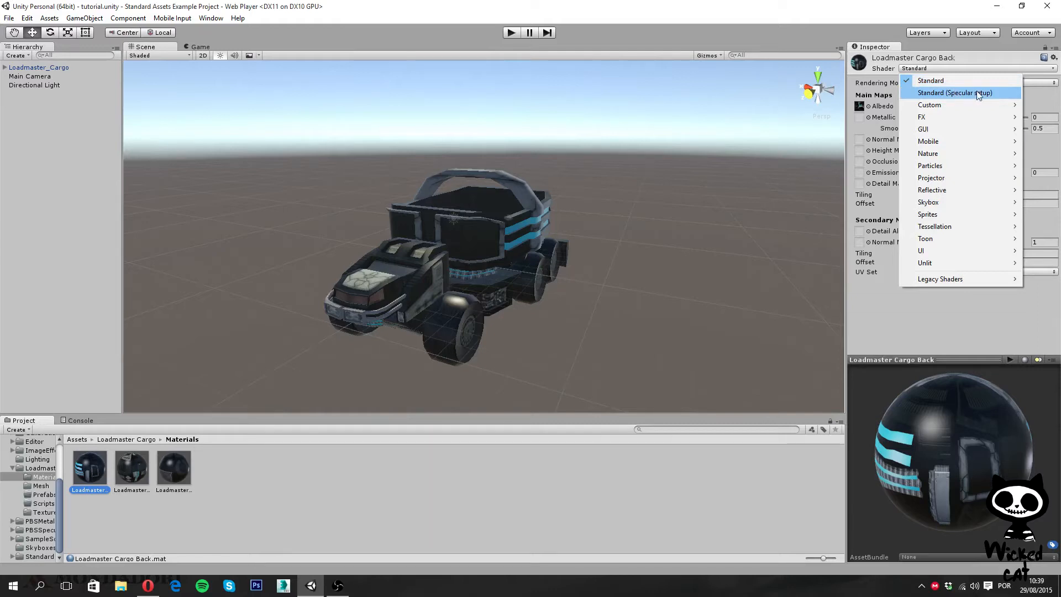
{"action": "mouse_move", "coordinate": [976, 93]}
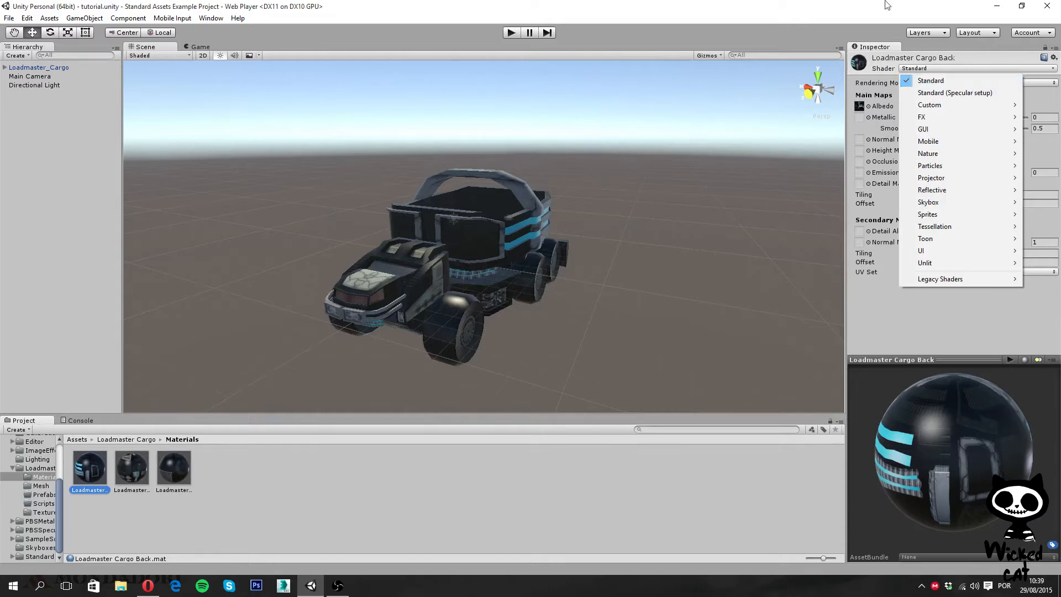
Dismiss the shader list, keeping the Back material on the Standard shader.
{"action": "left_click", "coordinate": [931, 80]}
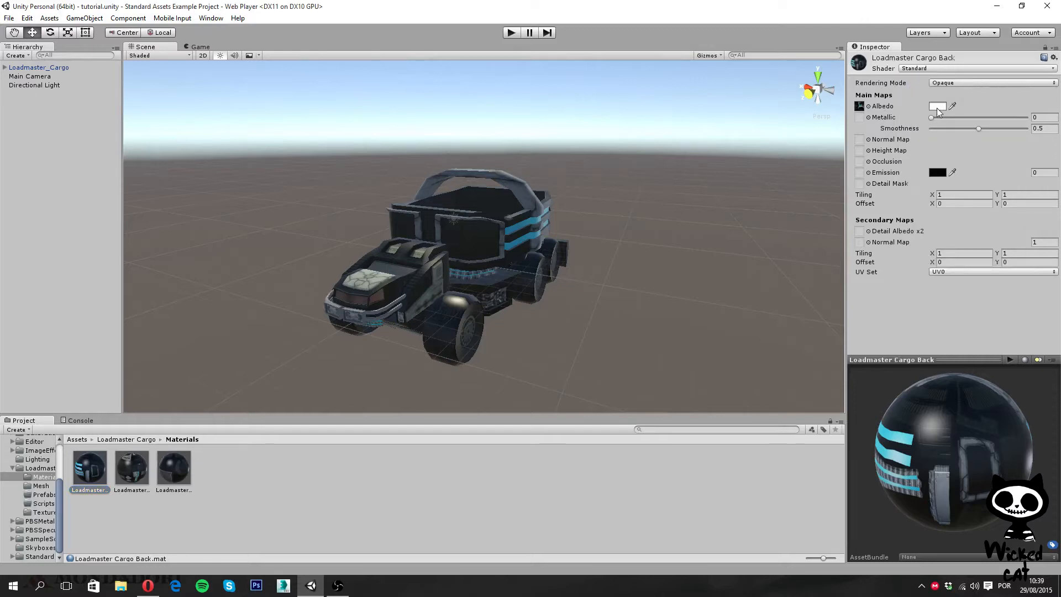
{"action": "mouse_move", "coordinate": [882, 106]}
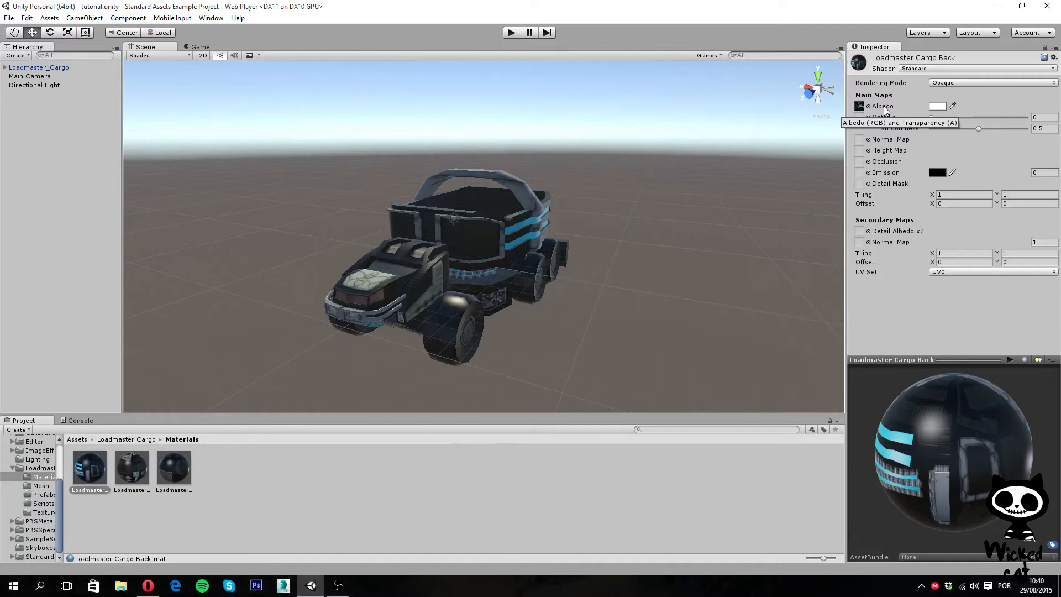
{"action": "mouse_move", "coordinate": [957, 76]}
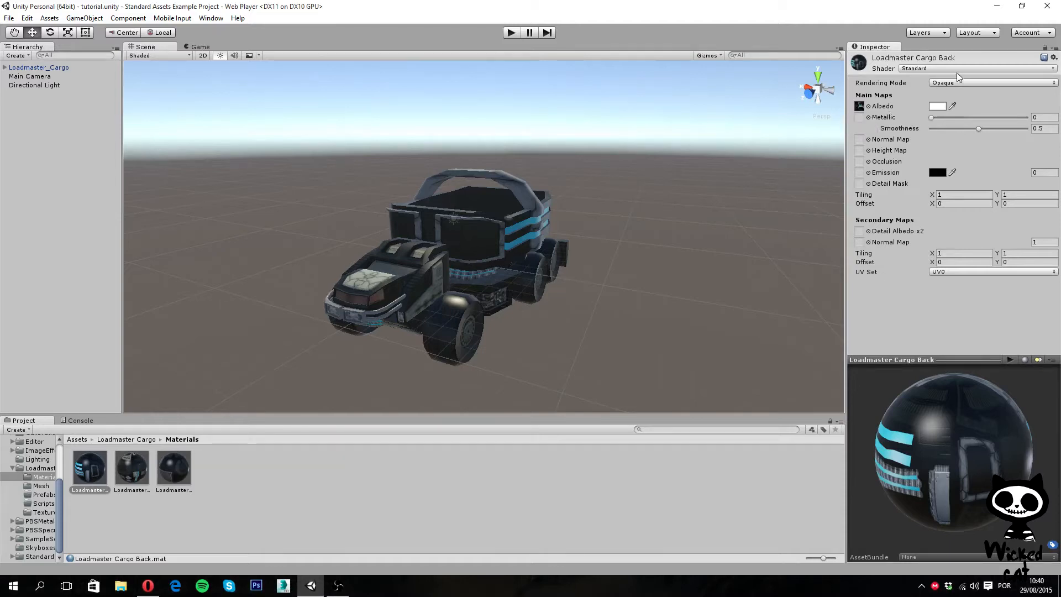
{"action": "mouse_move", "coordinate": [963, 113]}
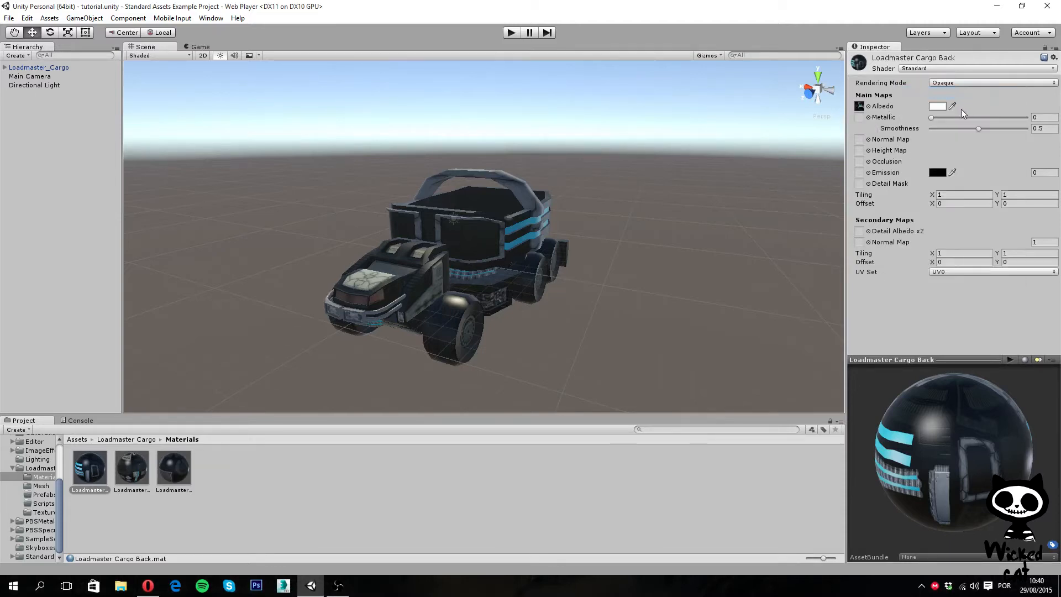
Set the Back material's shader to Standard (Specular setup), showing Specular instead of Metallic.
{"action": "left_click", "coordinate": [982, 67]}
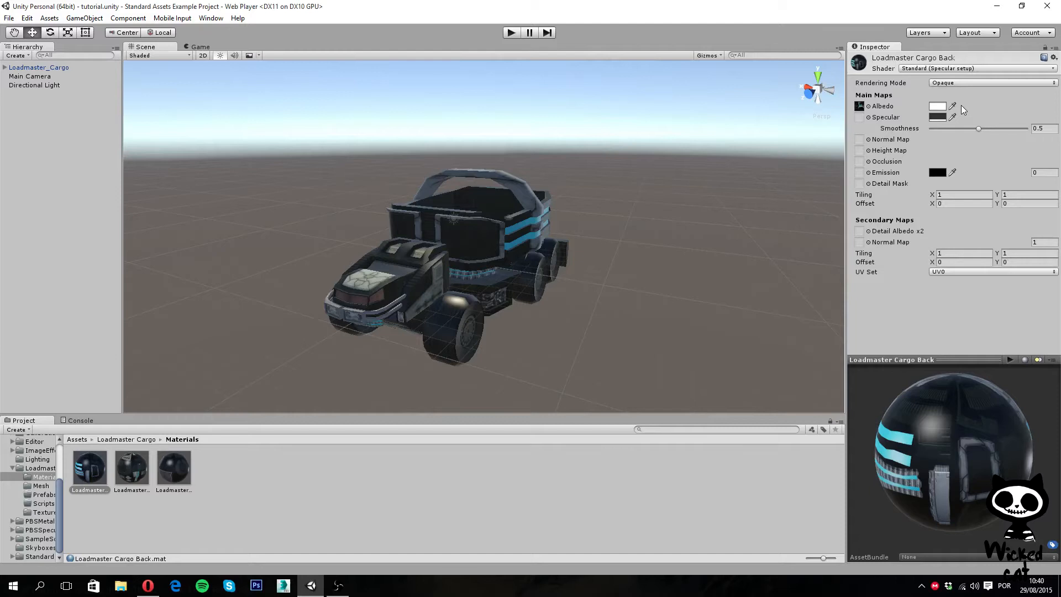
{"action": "mouse_move", "coordinate": [923, 119]}
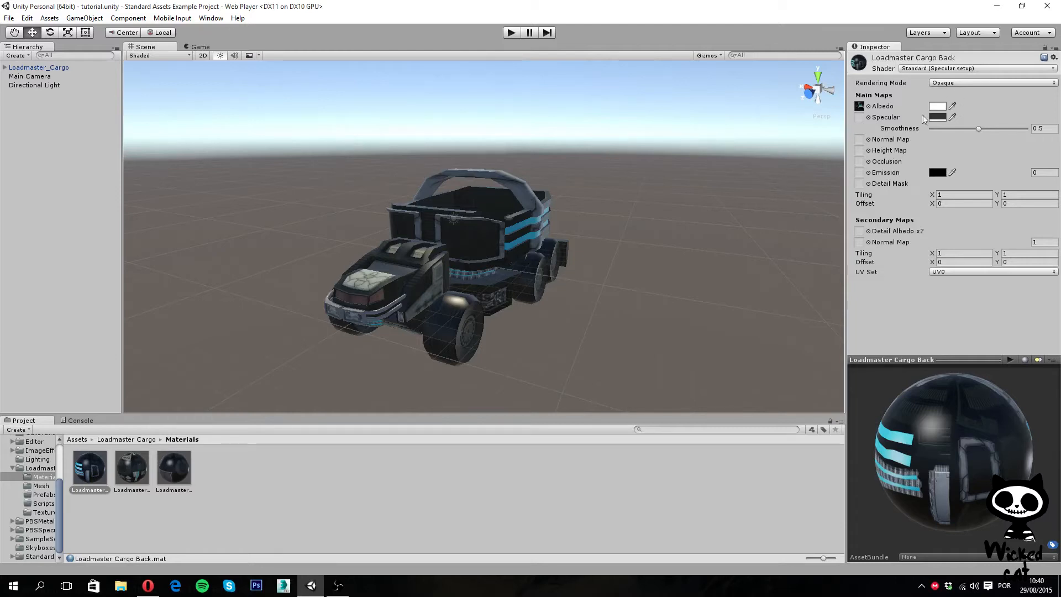
{"action": "mouse_move", "coordinate": [936, 115]}
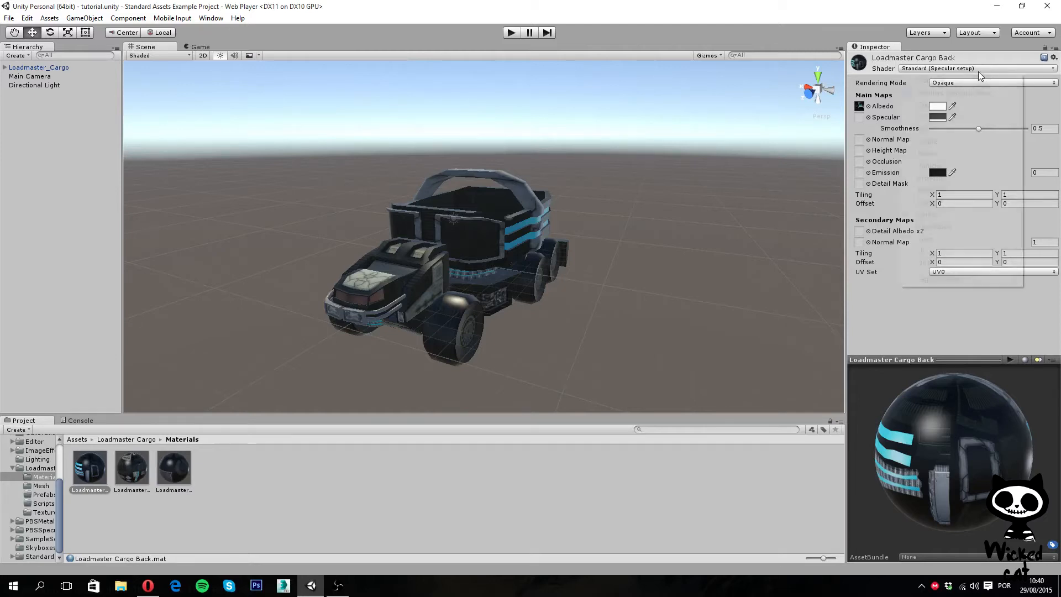
Restore the Standard shader on the Back material and show its Rendering Mode options, Opaque chosen.
{"action": "left_click", "coordinate": [961, 69]}
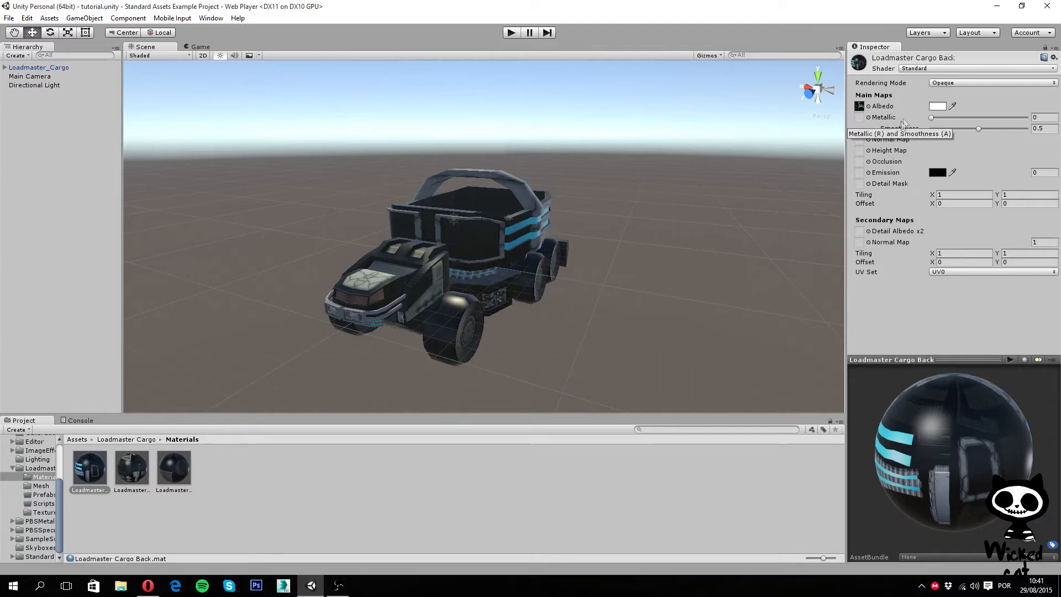
{"action": "left_click", "coordinate": [992, 82]}
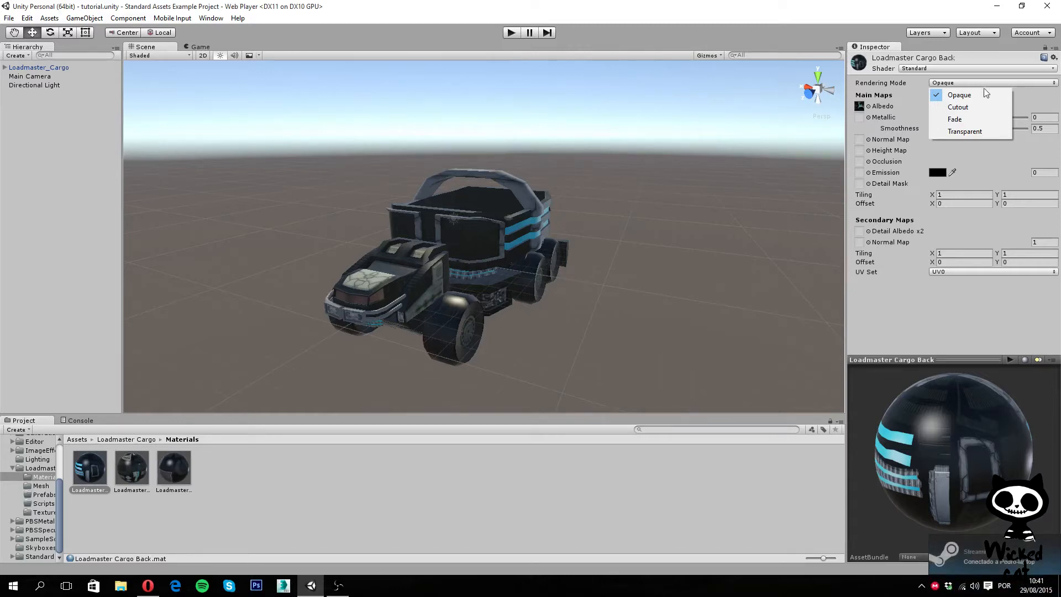
Set the Back material's rendering mode to Cutout, then to Transparent.
{"action": "left_click", "coordinate": [958, 108]}
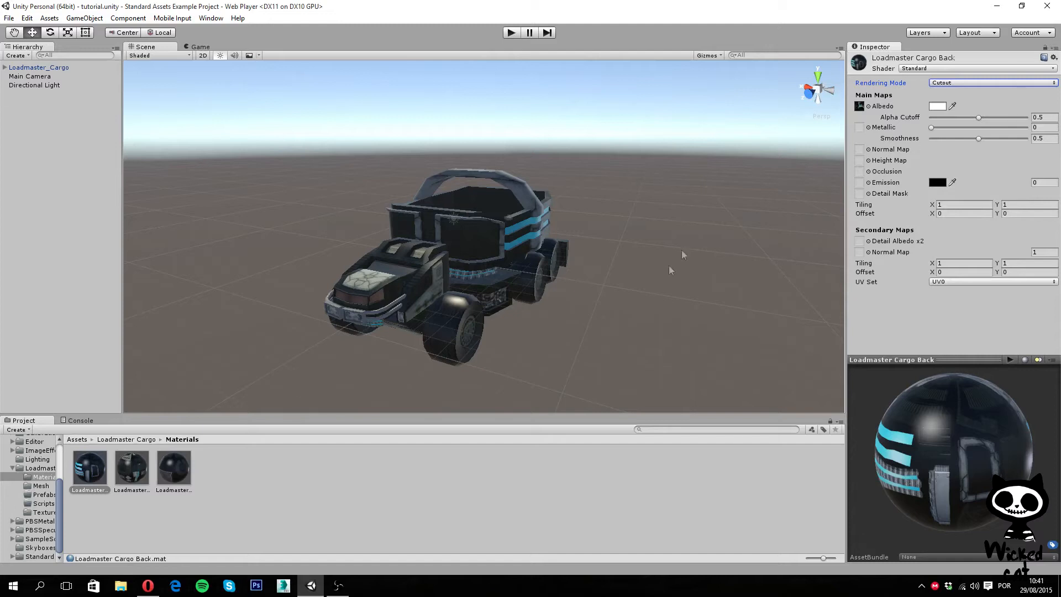
{"action": "mouse_move", "coordinate": [493, 292]}
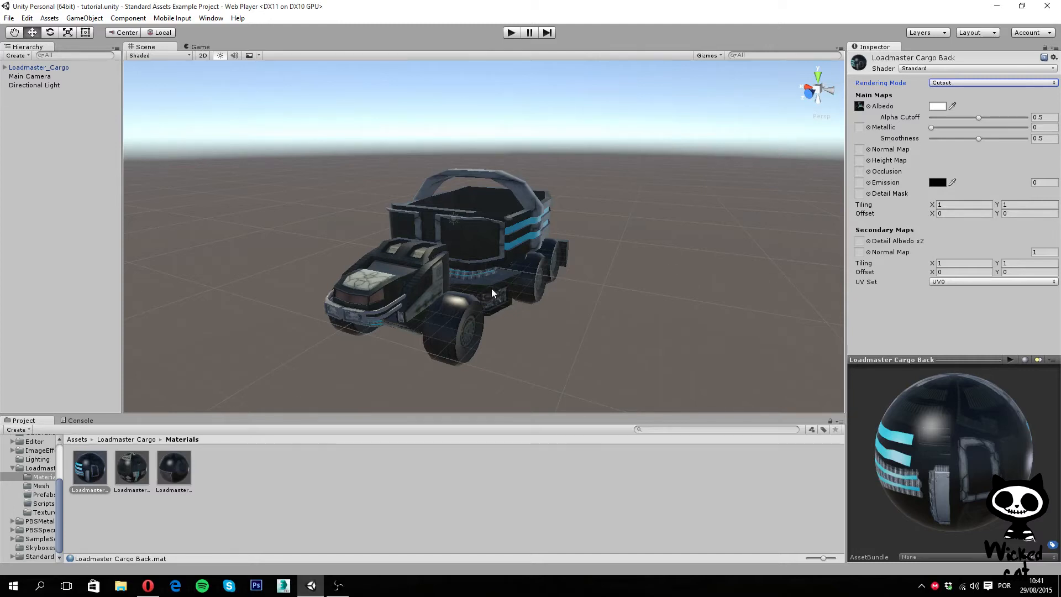
{"action": "mouse_move", "coordinate": [497, 285]}
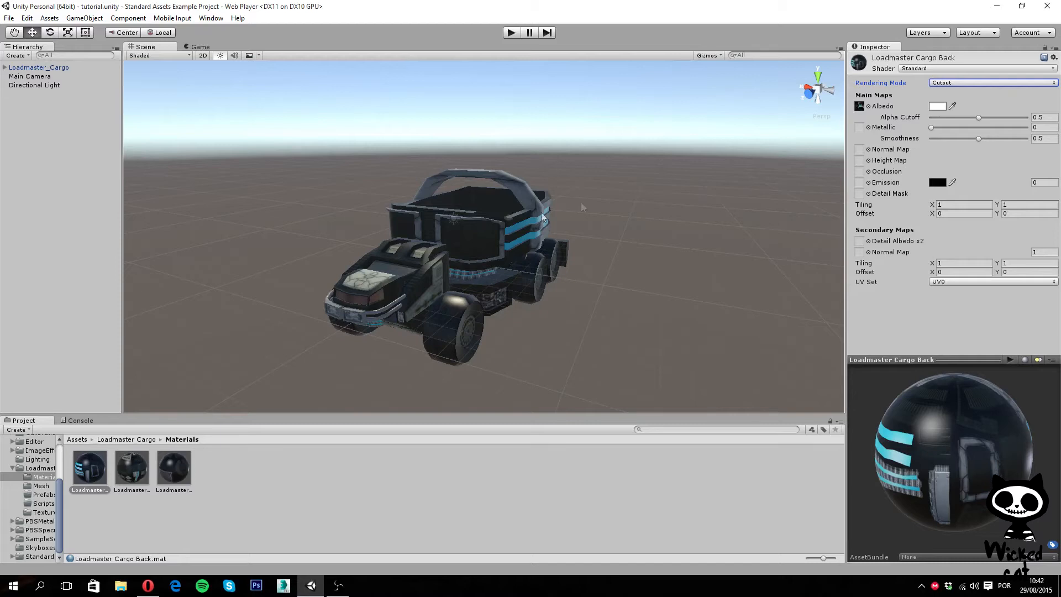
{"action": "left_click", "coordinate": [992, 83]}
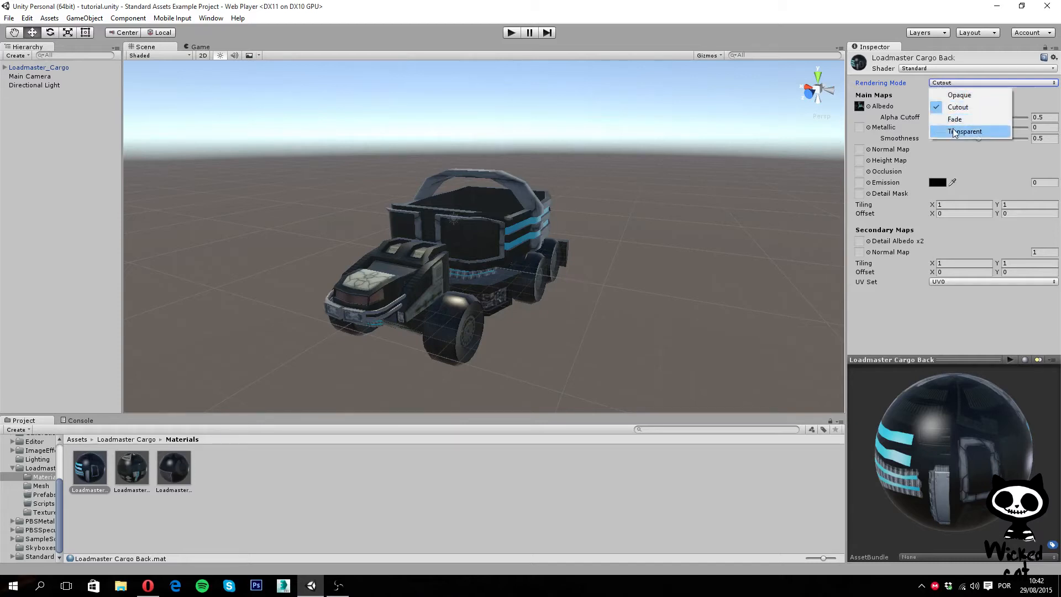
{"action": "left_click", "coordinate": [964, 132]}
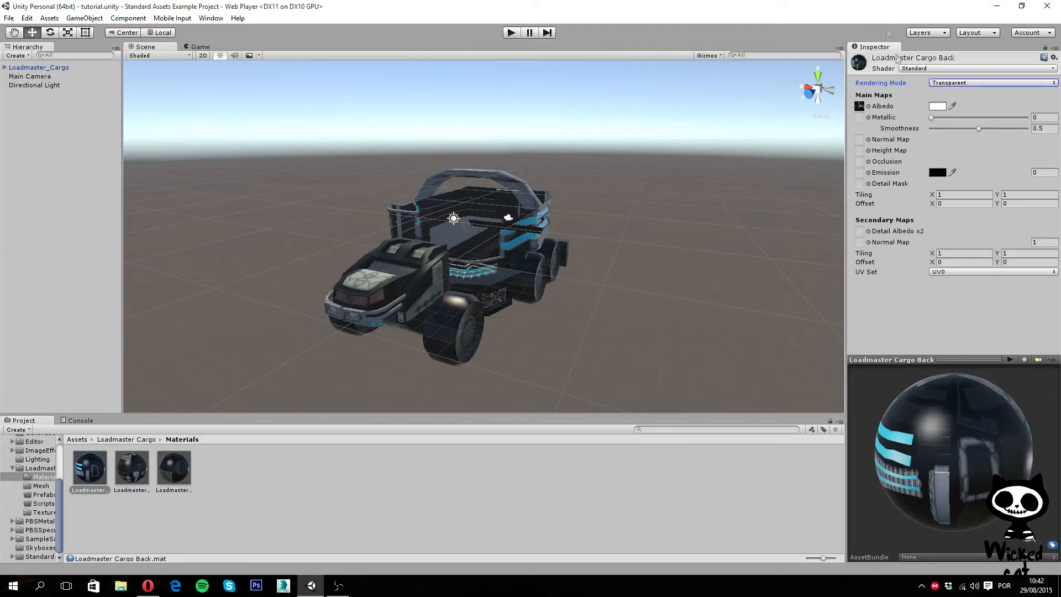
Set the Back material's rendering mode to Fade.
{"action": "left_click", "coordinate": [991, 82]}
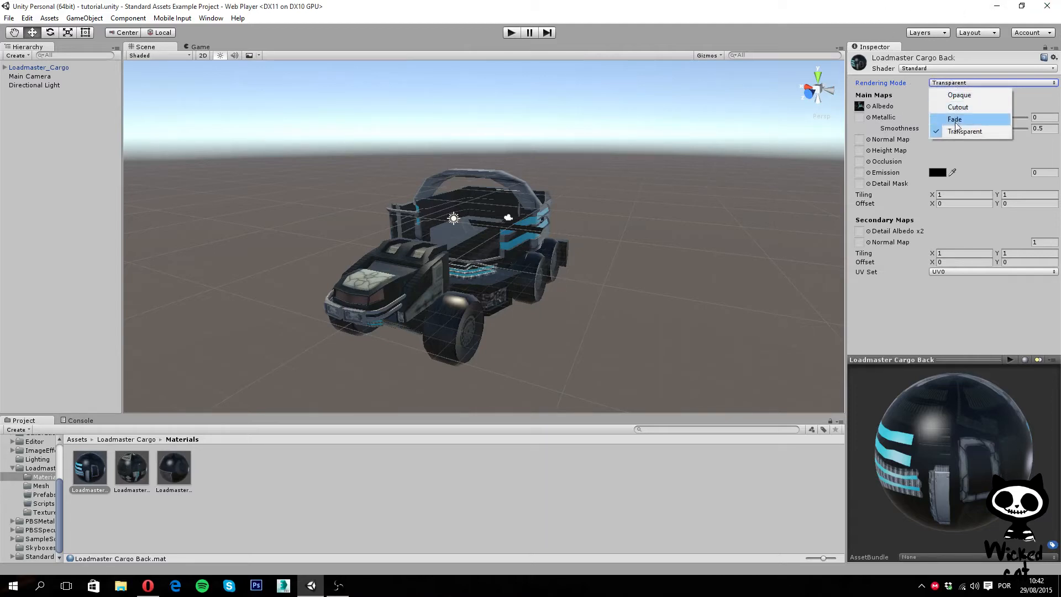
{"action": "left_click", "coordinate": [954, 120]}
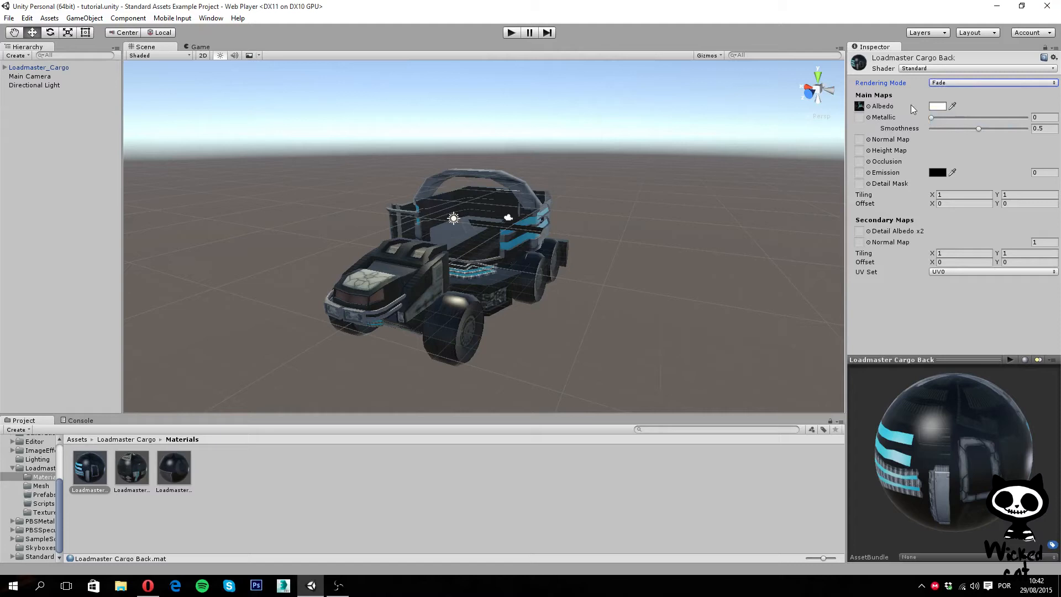
{"action": "mouse_move", "coordinate": [883, 106]}
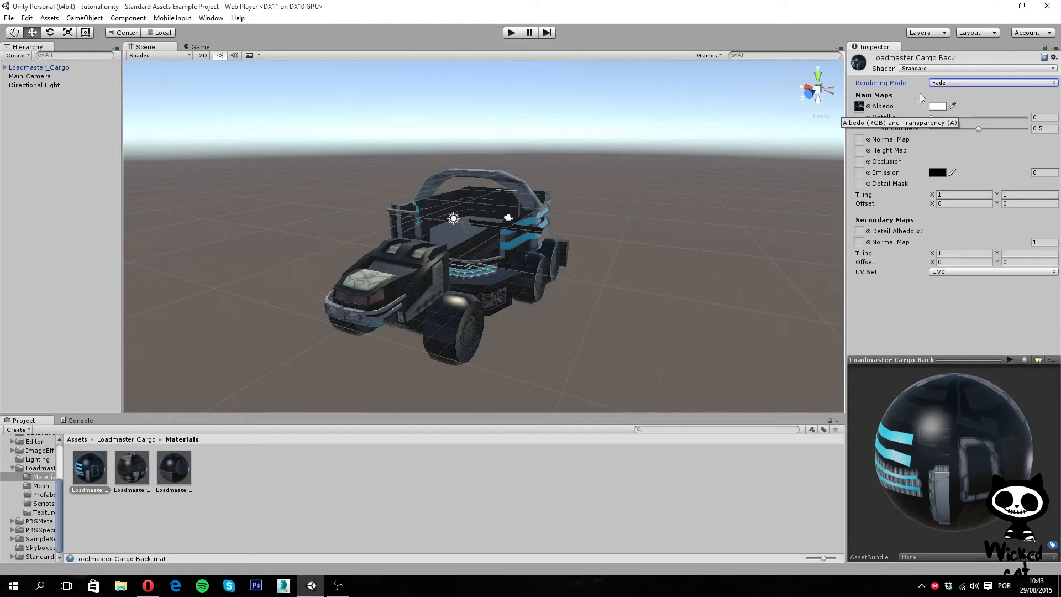
Set the Back material's rendering mode back to Opaque so the cargo bed is solid.
{"action": "left_click", "coordinate": [993, 83]}
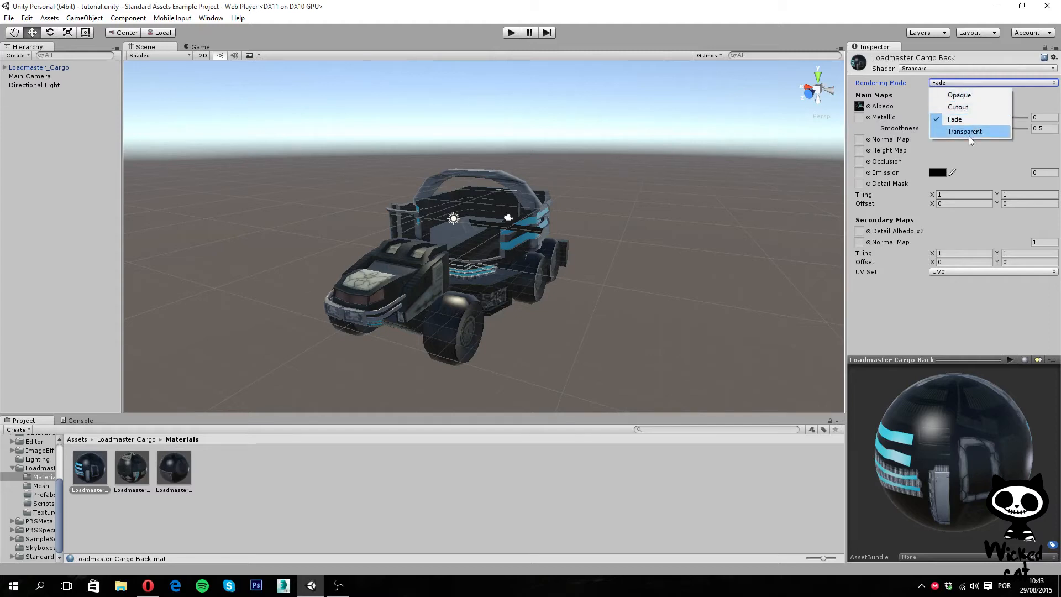
{"action": "left_click", "coordinate": [960, 95]}
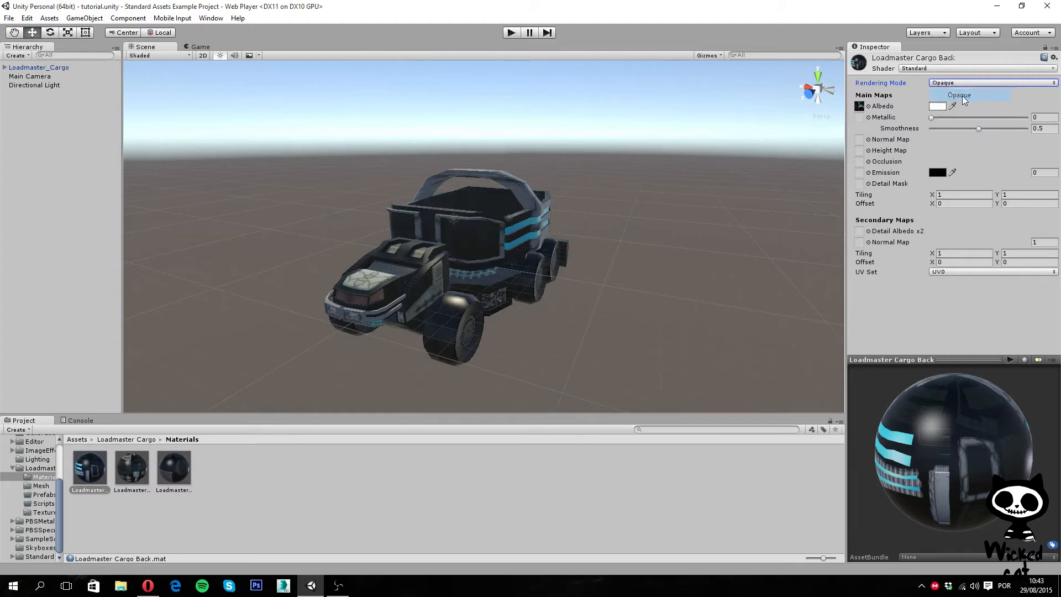
{"action": "left_click", "coordinate": [960, 95]}
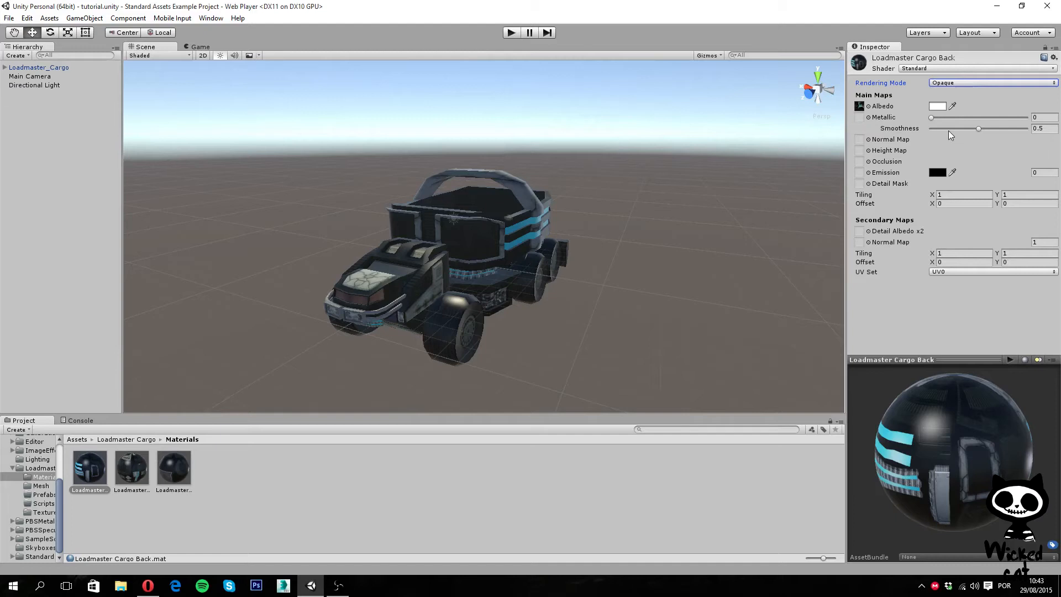
{"action": "mouse_move", "coordinate": [951, 134]}
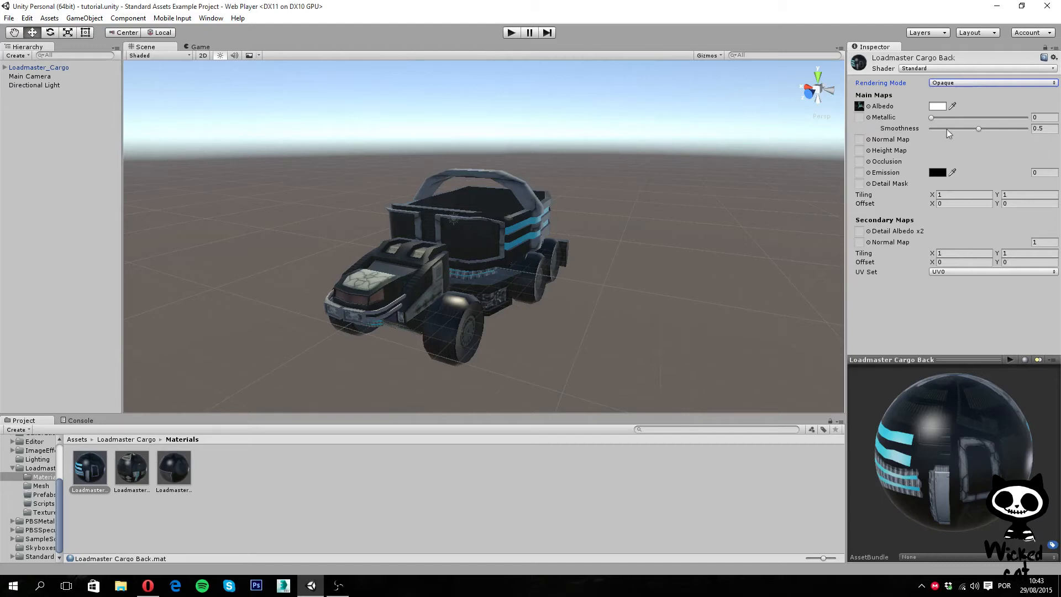
{"action": "left_click", "coordinate": [939, 107]}
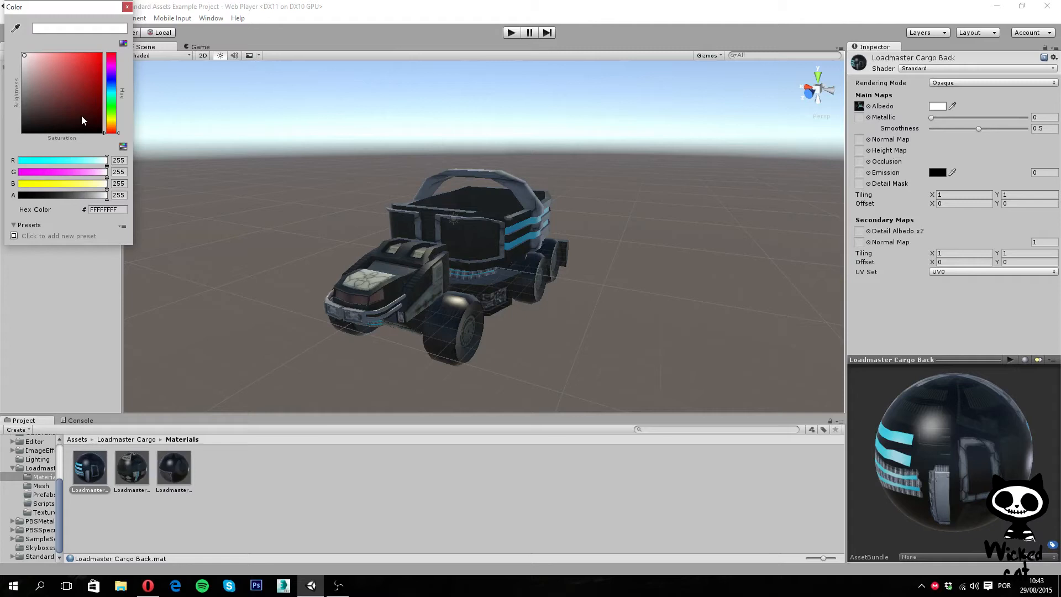
{"action": "mouse_move", "coordinate": [797, 181]}
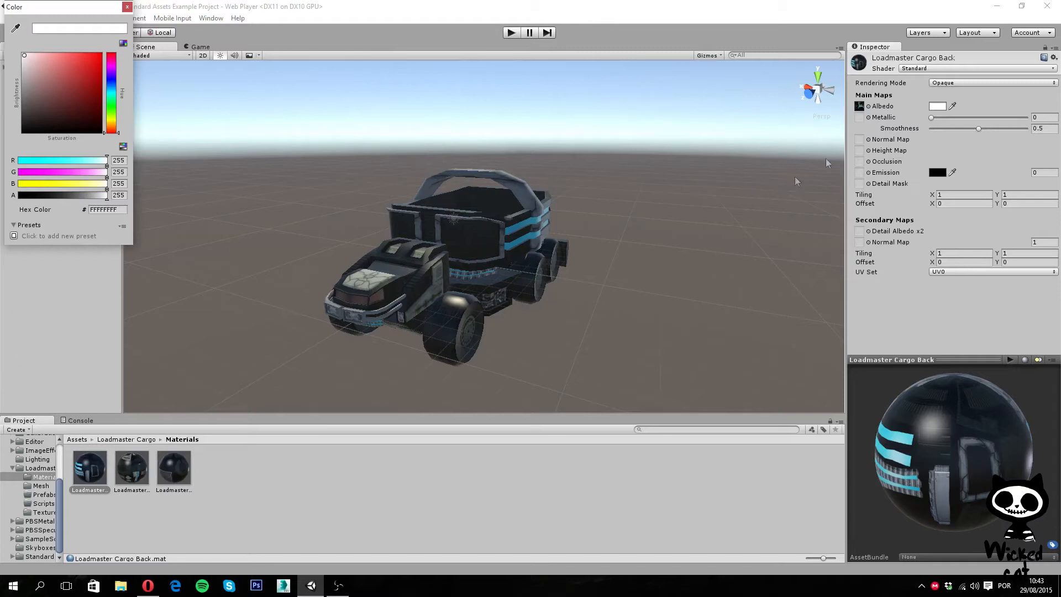
{"action": "mouse_move", "coordinate": [860, 106]}
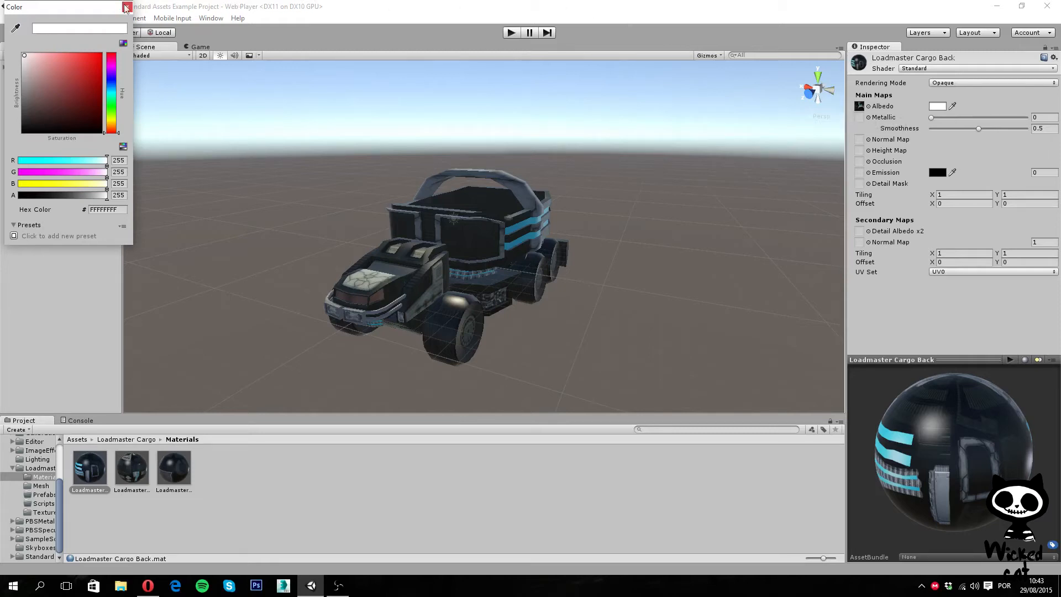
{"action": "left_click", "coordinate": [125, 7]}
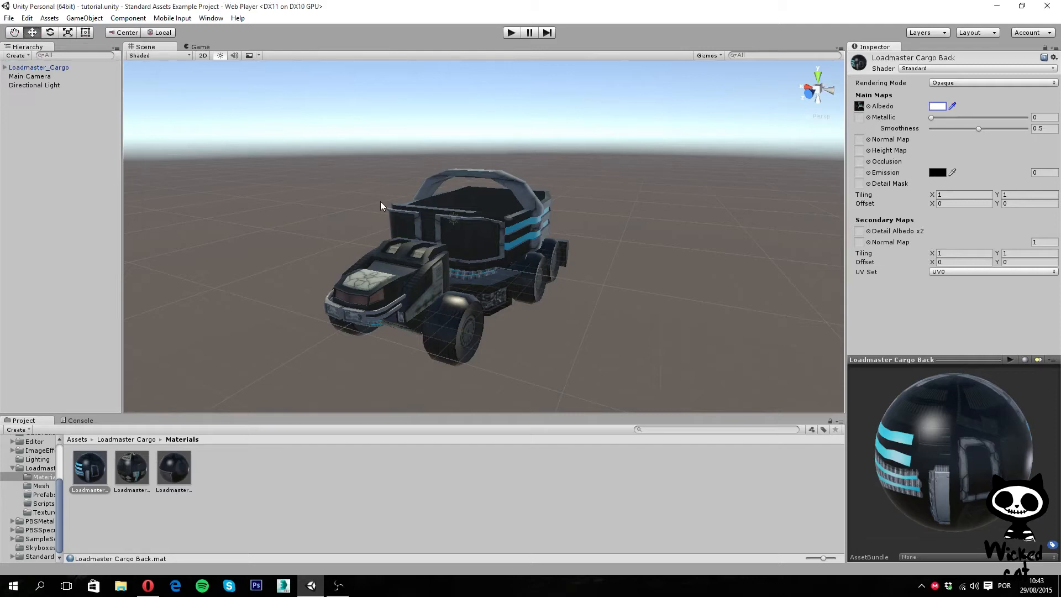
{"action": "mouse_move", "coordinate": [897, 128]}
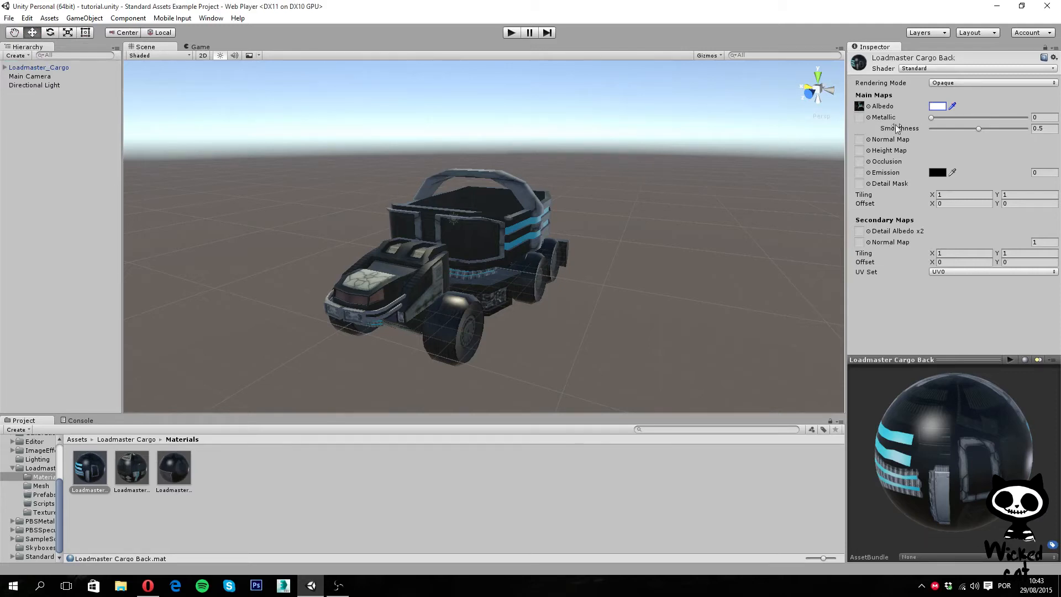
{"action": "mouse_move", "coordinate": [882, 117]}
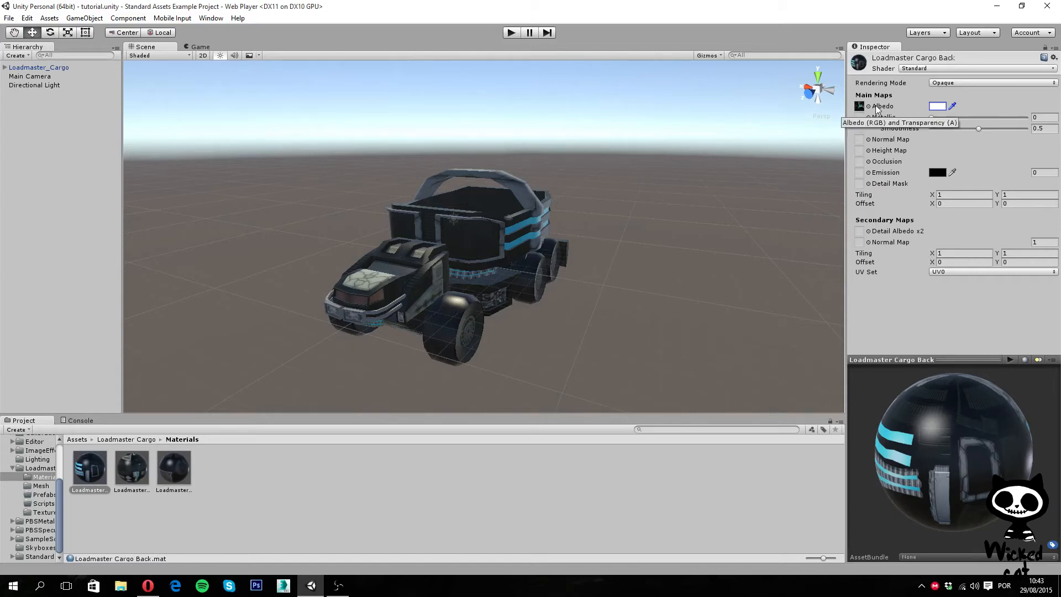
{"action": "mouse_move", "coordinate": [838, 100]}
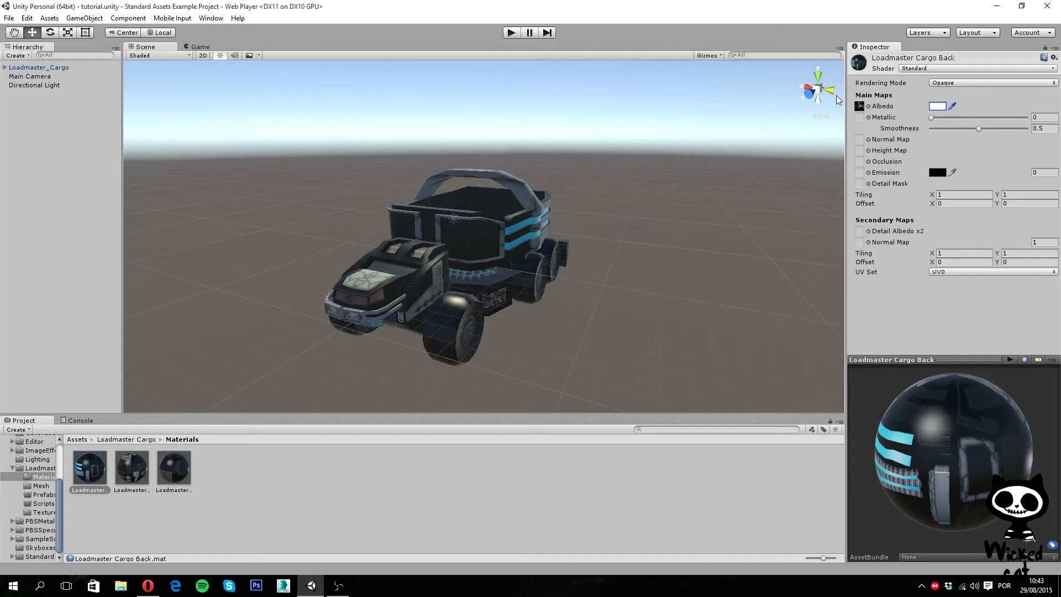
{"action": "mouse_move", "coordinate": [1046, 93]}
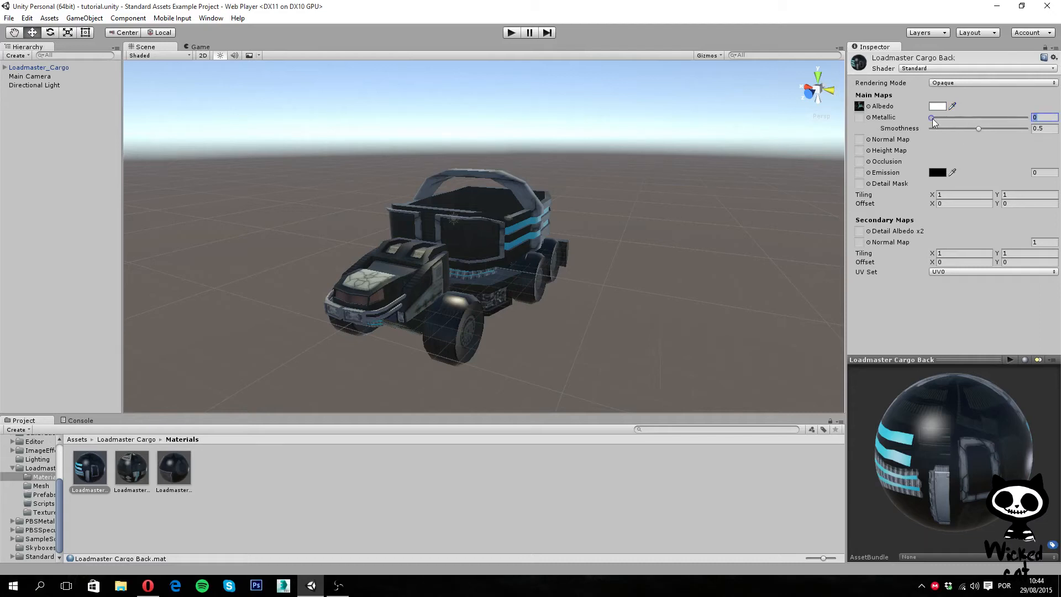
{"action": "left_click_drag", "start_coordinate": [934, 117], "coordinate": [1026, 117]}
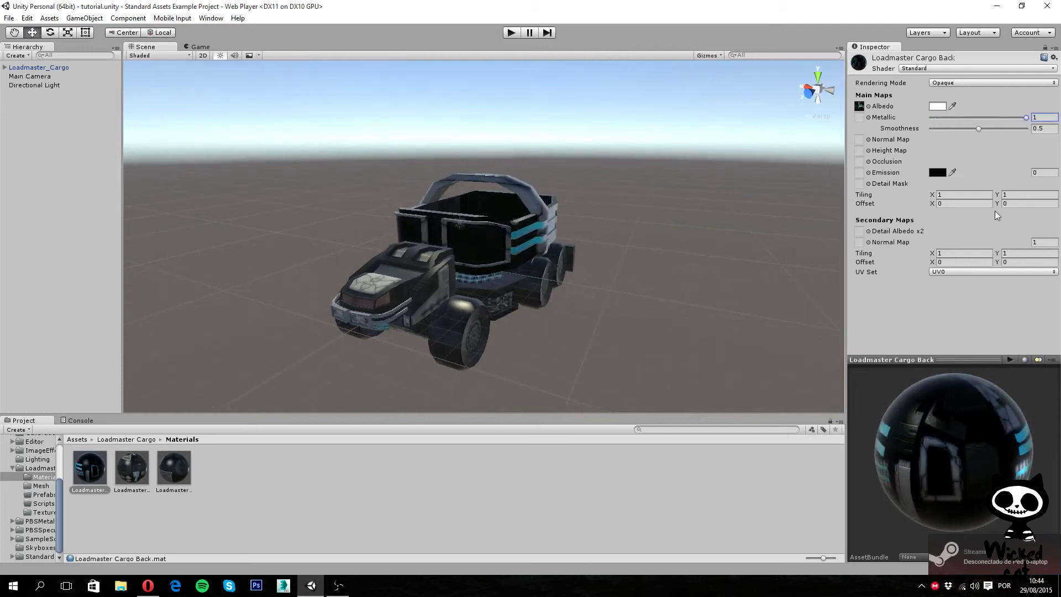
{"action": "left_click_drag", "start_coordinate": [1026, 117], "coordinate": [990, 117]}
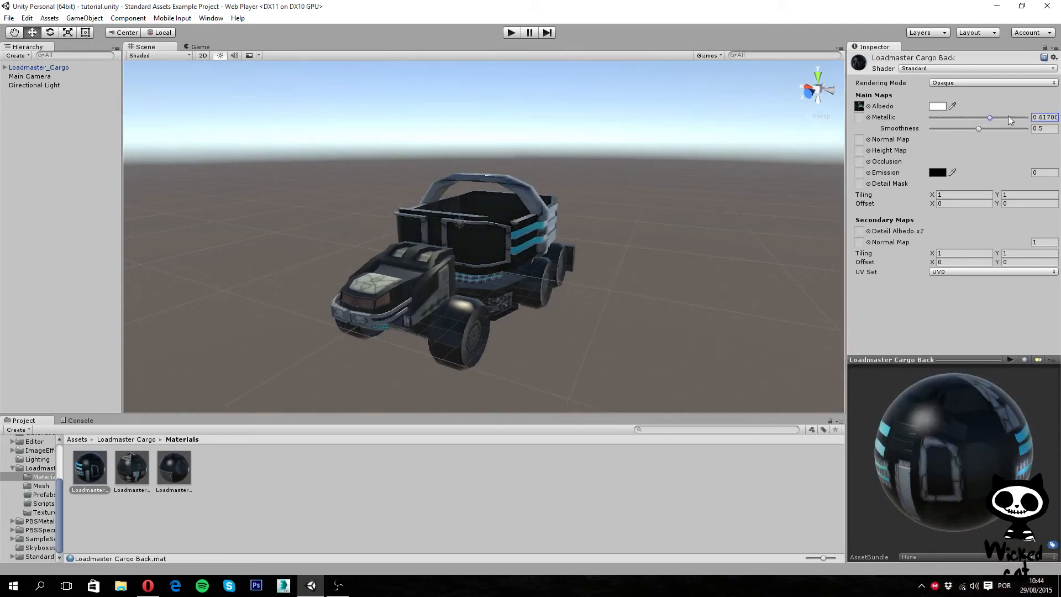
{"action": "left_click_drag", "start_coordinate": [991, 117], "coordinate": [1015, 117]}
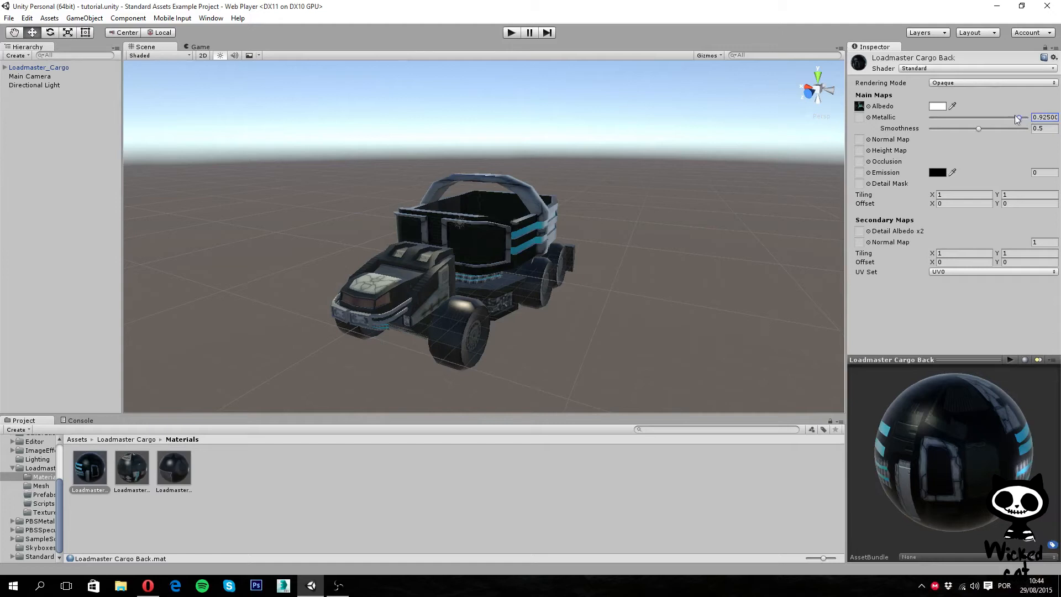
{"action": "left_click_drag", "start_coordinate": [1017, 117], "coordinate": [1028, 117]}
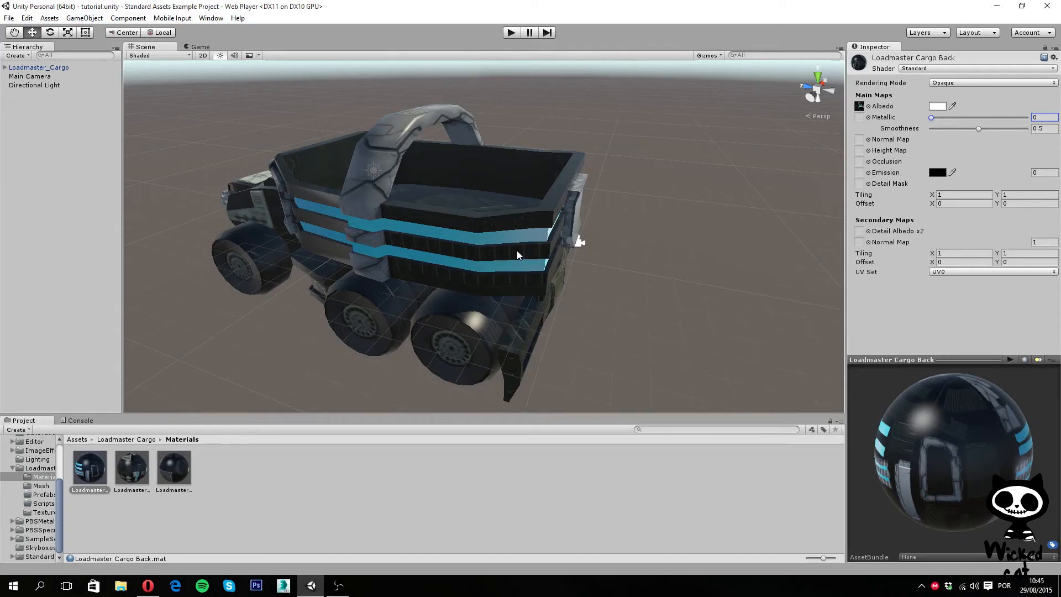
Preview Metallic and Smoothness values, leaving Metallic at 0 and Smoothness at 0.541.
{"action": "left_click_drag", "start_coordinate": [930, 117], "coordinate": [979, 117]}
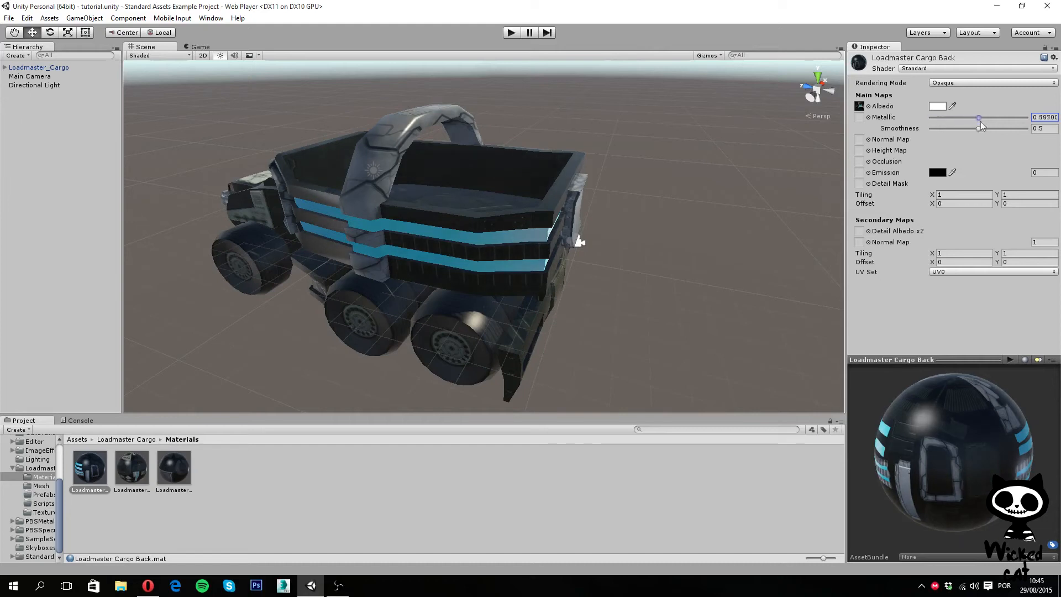
{"action": "left_click_drag", "start_coordinate": [980, 129], "coordinate": [936, 129]}
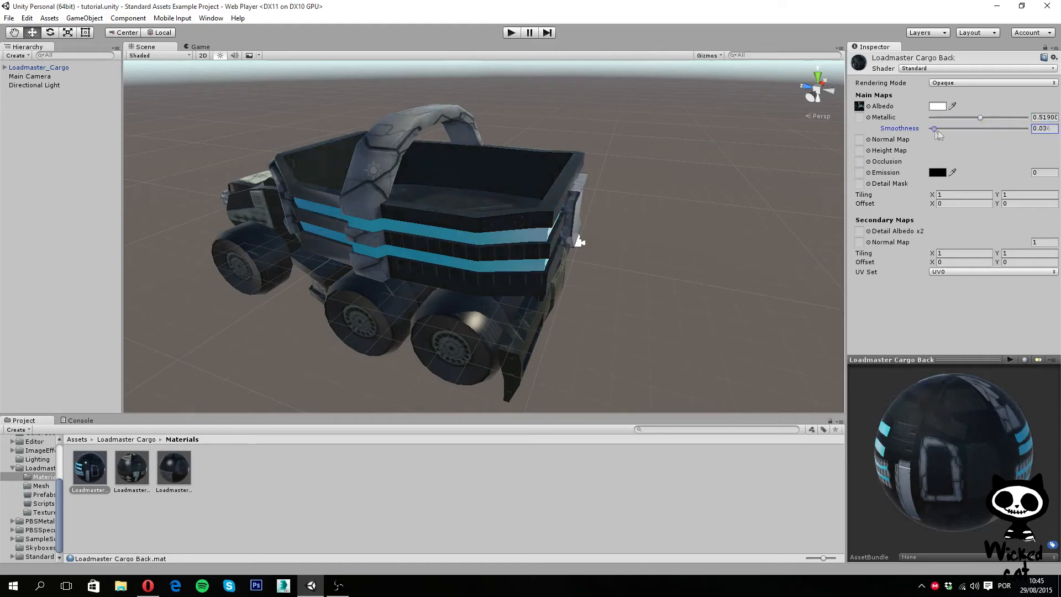
{"action": "left_click_drag", "start_coordinate": [938, 128], "coordinate": [933, 128]}
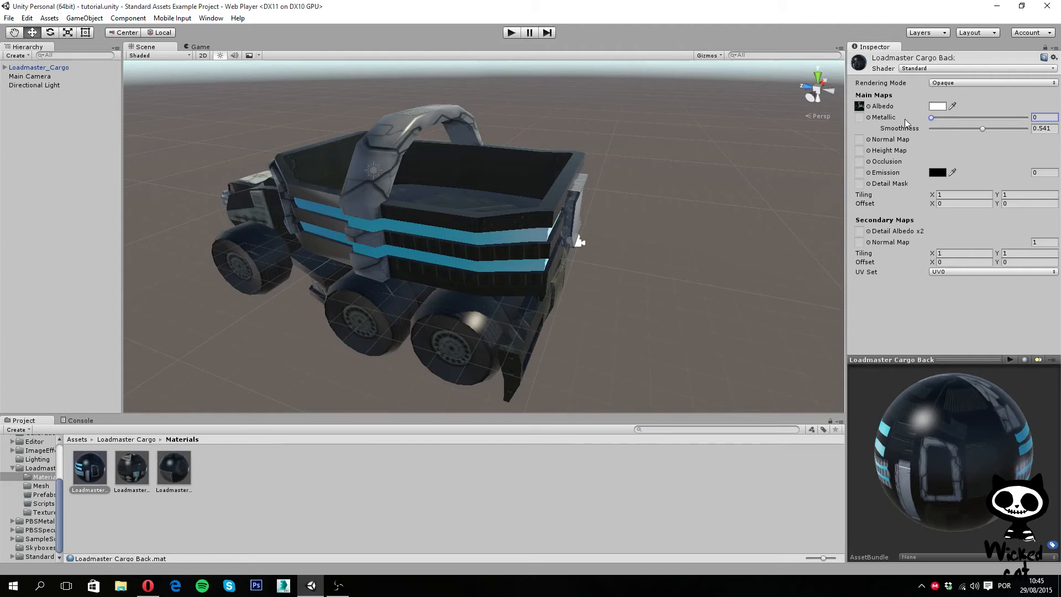
{"action": "mouse_move", "coordinate": [215, 383]}
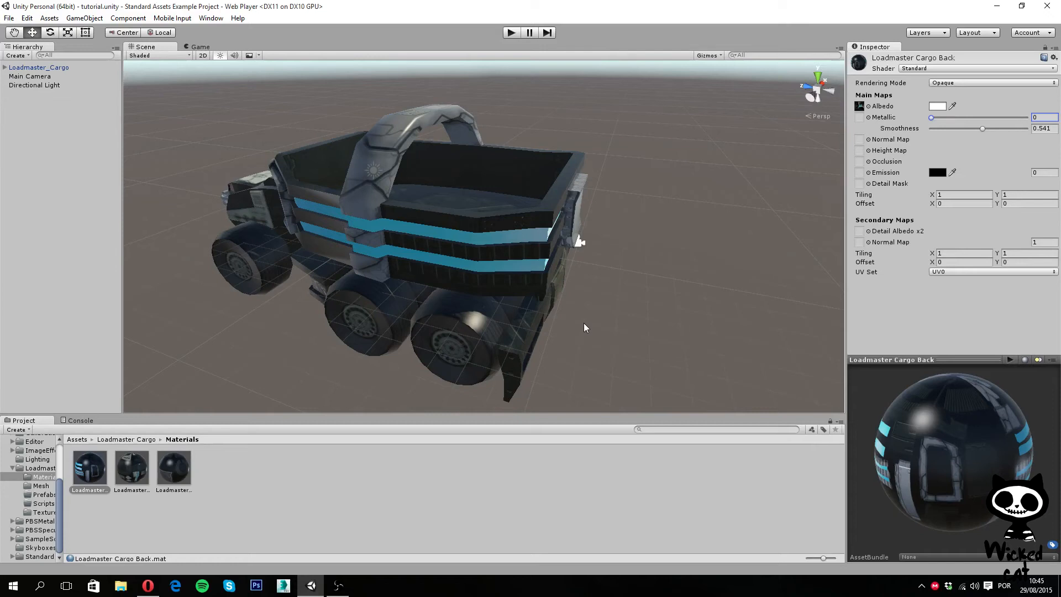
Inspect the Front Metallic and then the Loadmaster_Cargo_Back_Metallic texture's import settings in the Textures folder.
{"action": "left_click", "coordinate": [43, 512]}
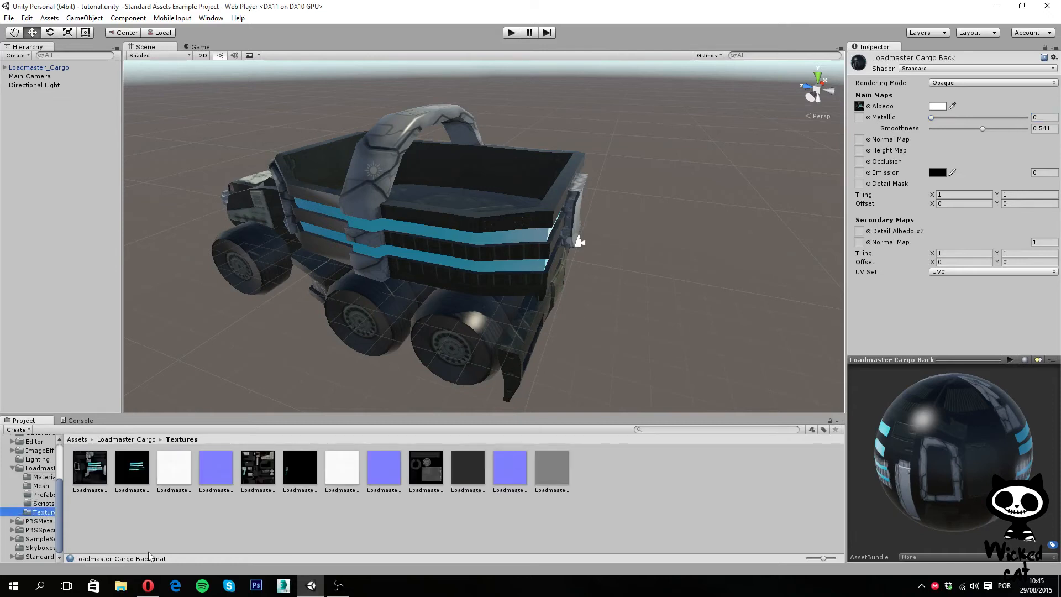
{"action": "mouse_move", "coordinate": [316, 471]}
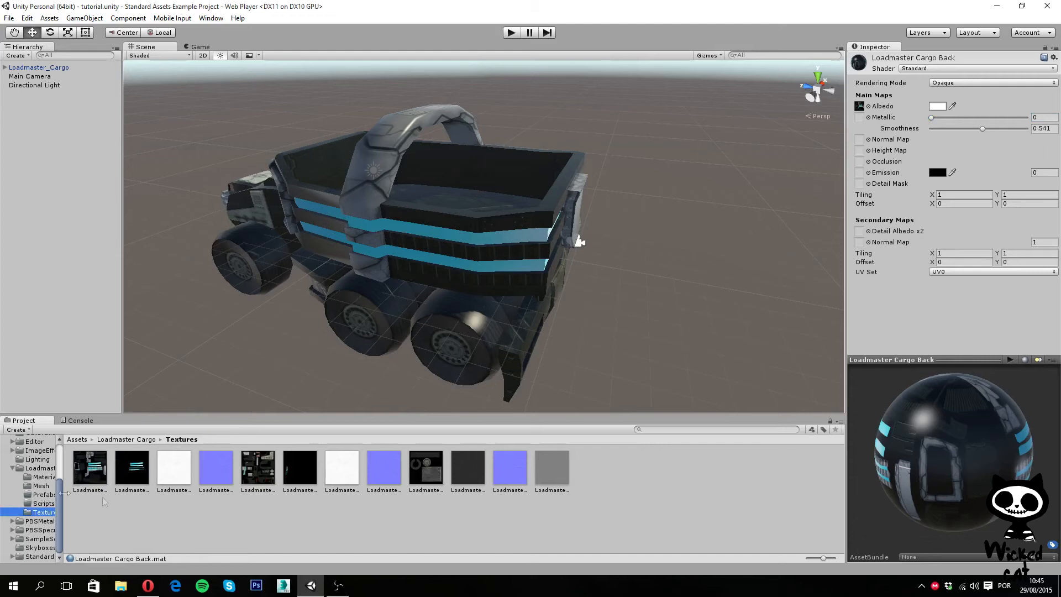
{"action": "left_click", "coordinate": [342, 466]}
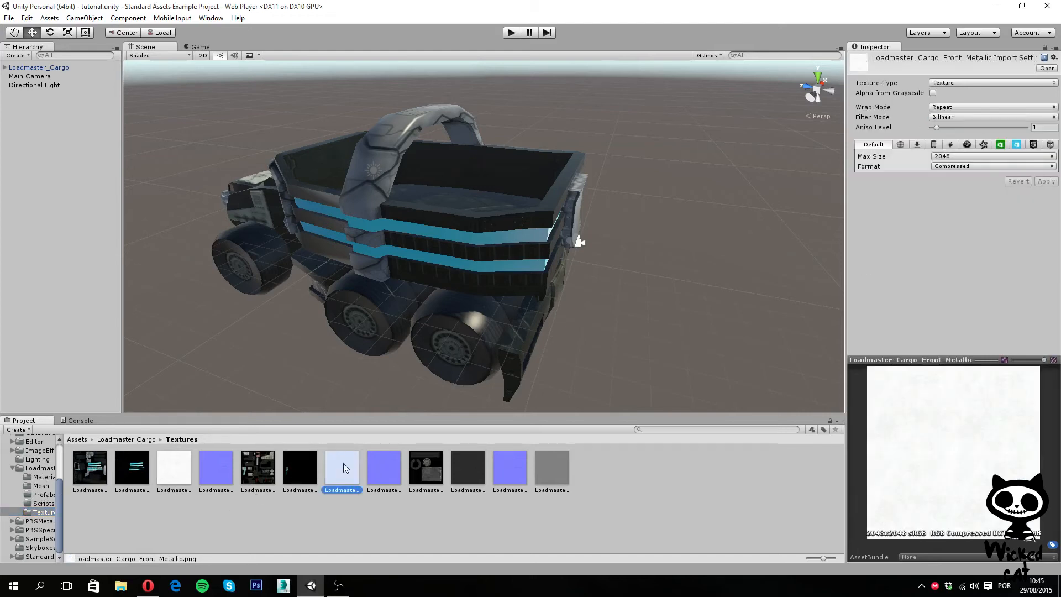
{"action": "mouse_move", "coordinate": [198, 484]}
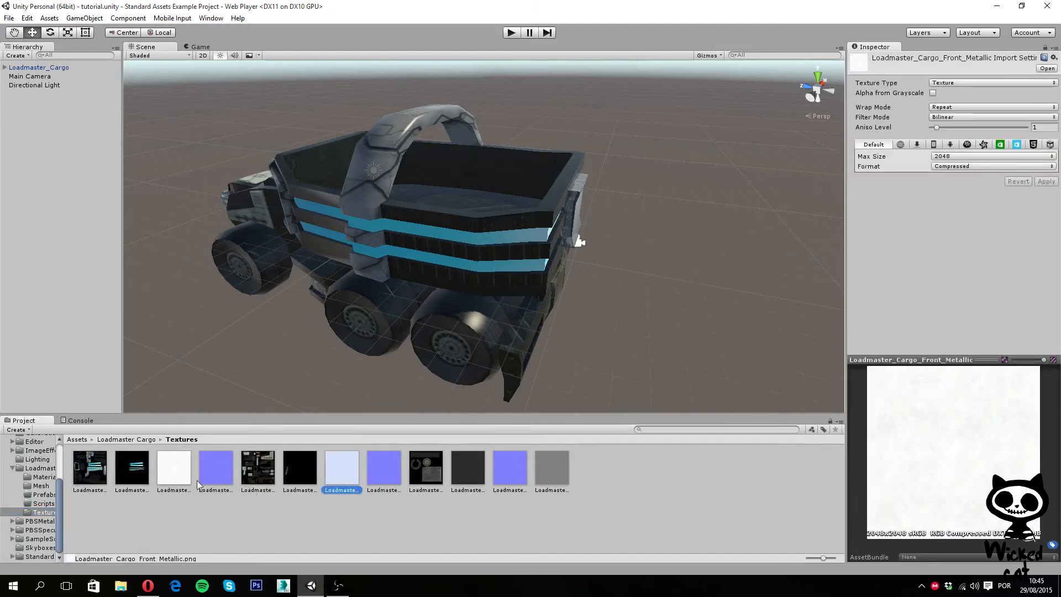
{"action": "left_click", "coordinate": [173, 466]}
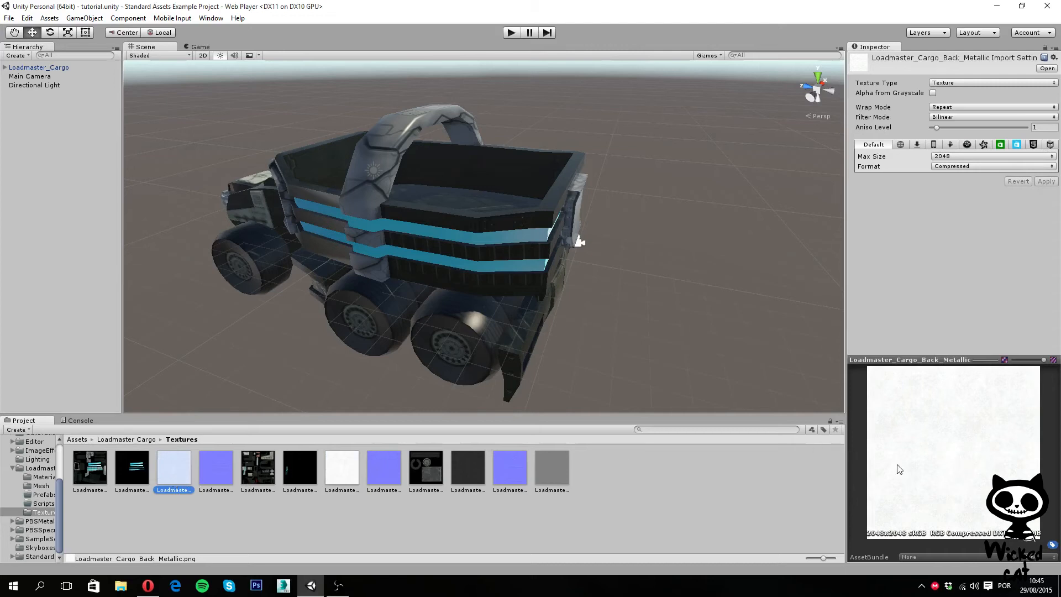
{"action": "mouse_move", "coordinate": [912, 475]}
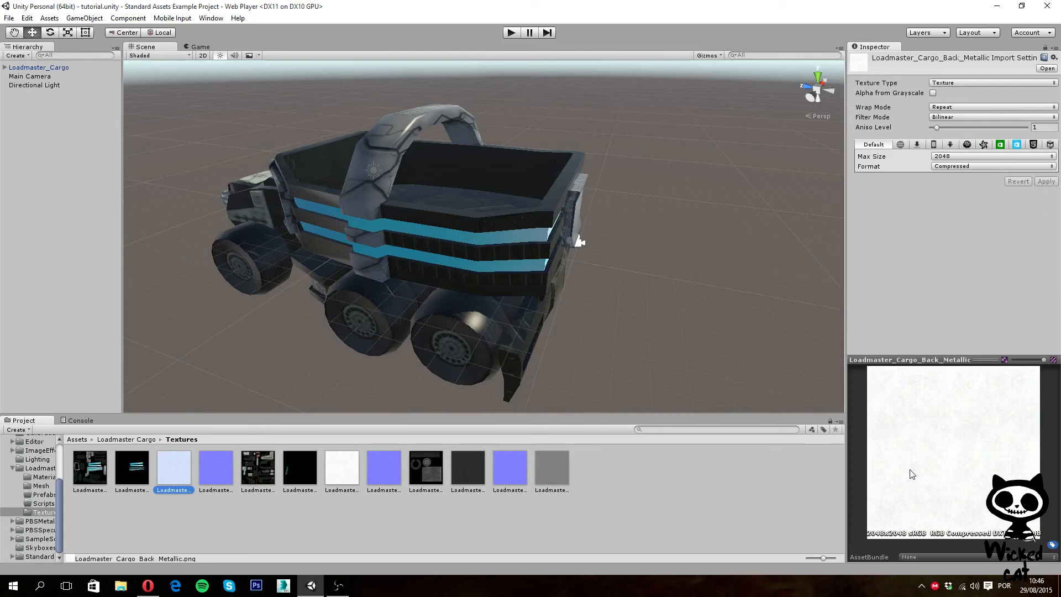
{"action": "mouse_move", "coordinate": [879, 388]}
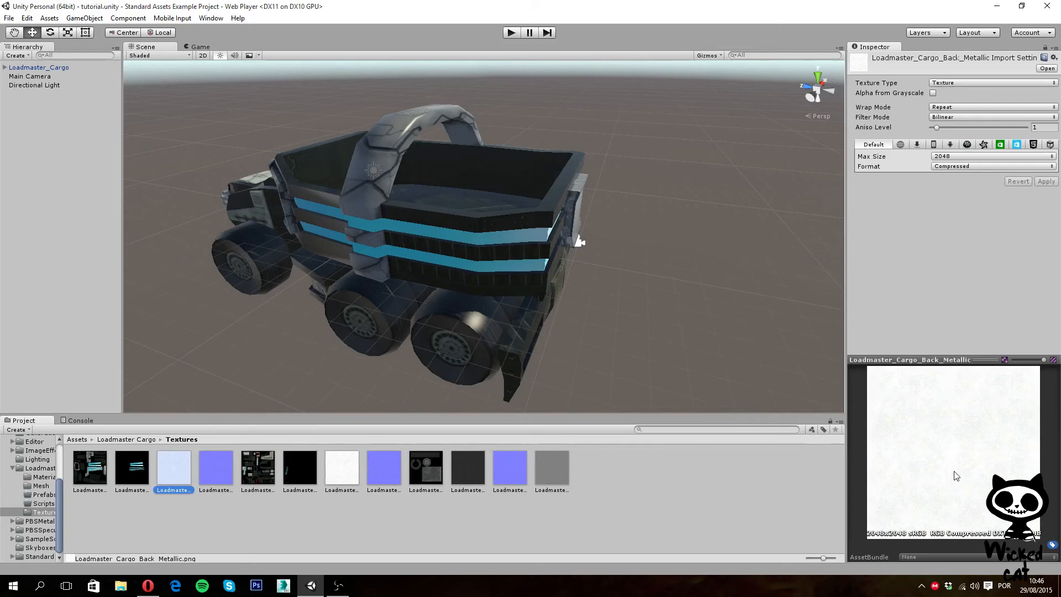
{"action": "mouse_move", "coordinate": [965, 445]}
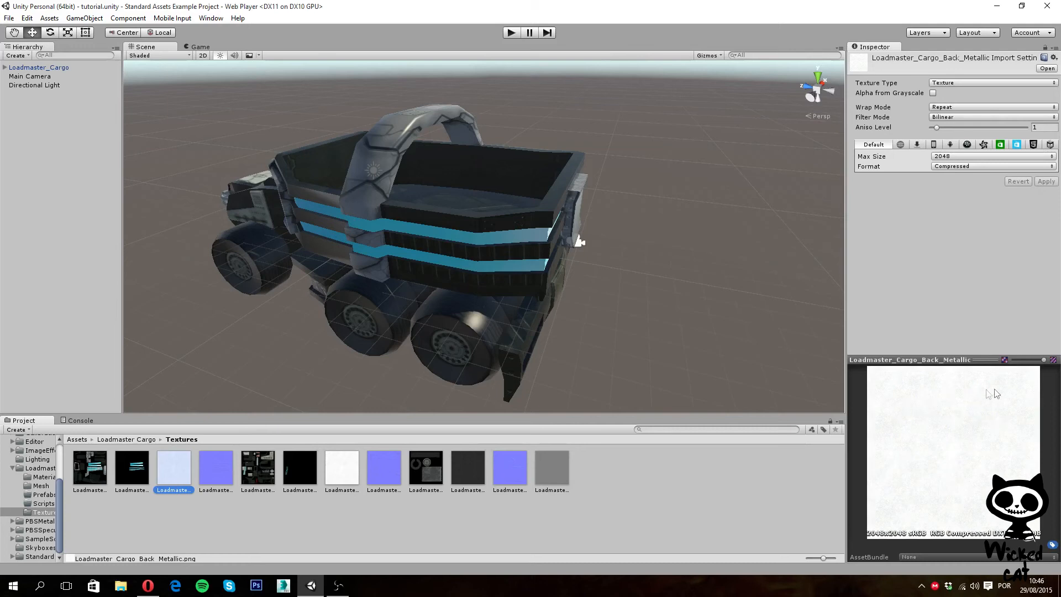
{"action": "mouse_move", "coordinate": [909, 516]}
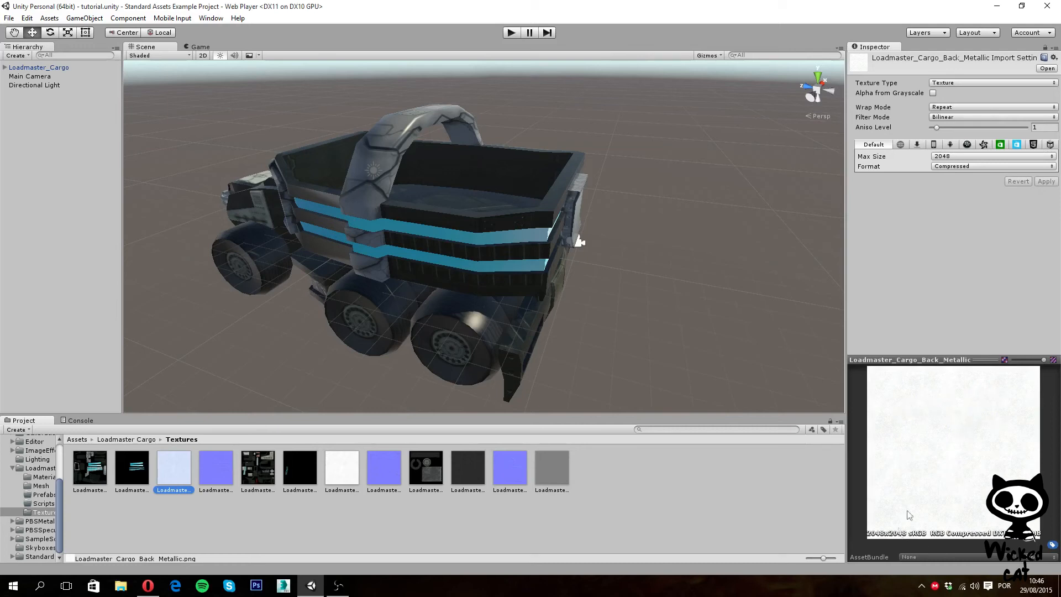
{"action": "mouse_move", "coordinate": [968, 498]}
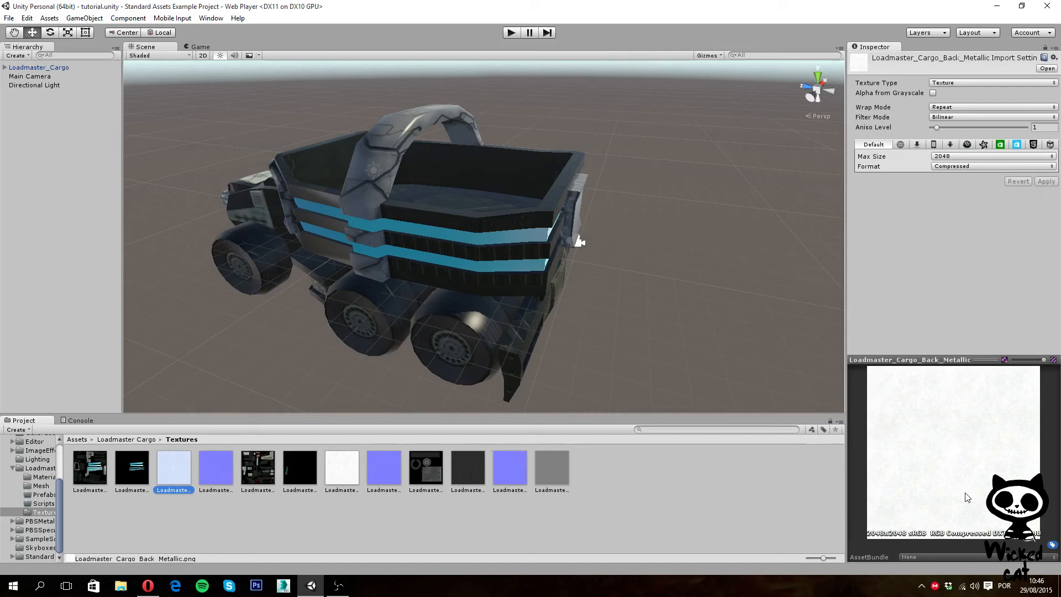
{"action": "mouse_move", "coordinate": [5, 95]}
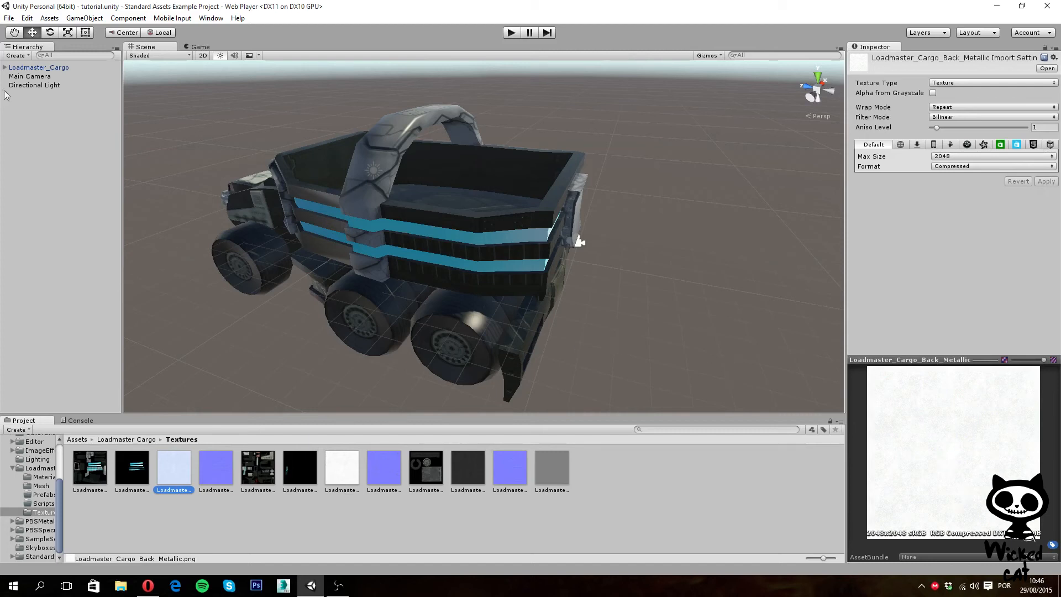
Select the Loadmaster Cargo Back material and show the cargo textures to find its metallic map.
{"action": "left_click", "coordinate": [43, 476]}
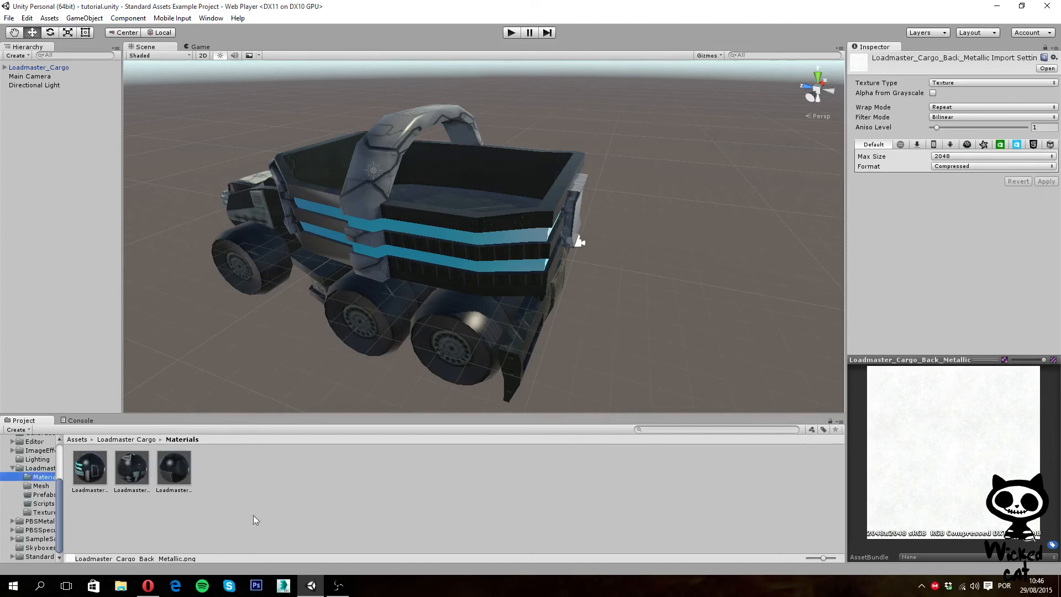
{"action": "left_click", "coordinate": [89, 468]}
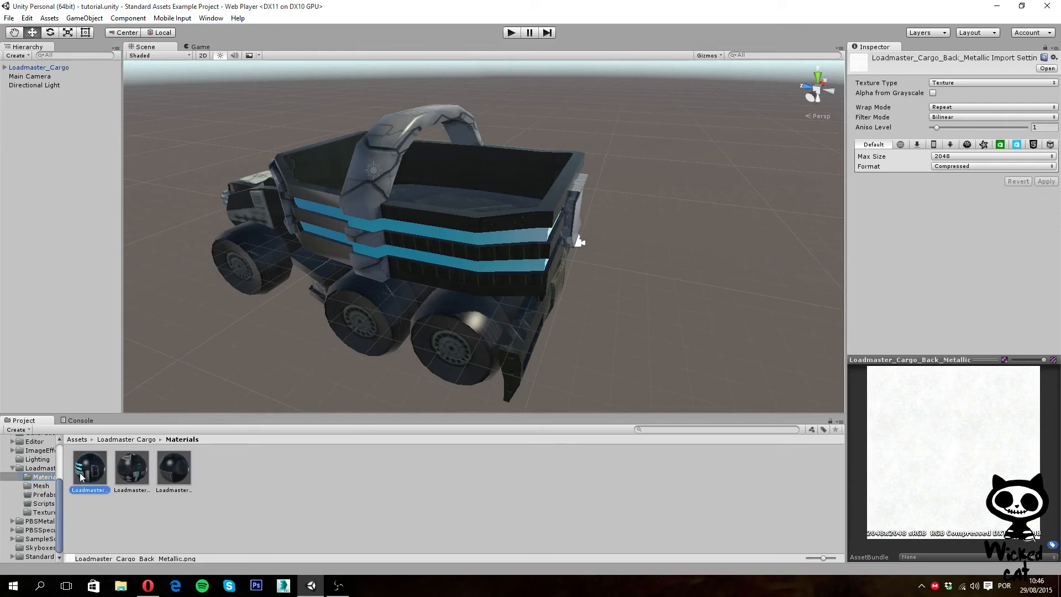
{"action": "left_click", "coordinate": [89, 467]}
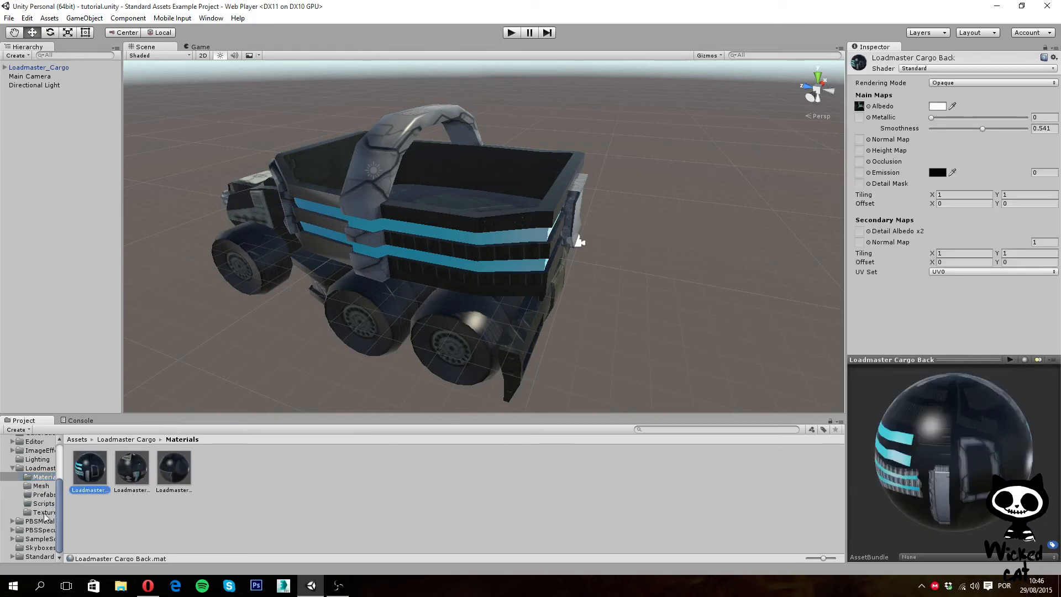
{"action": "left_click", "coordinate": [43, 511]}
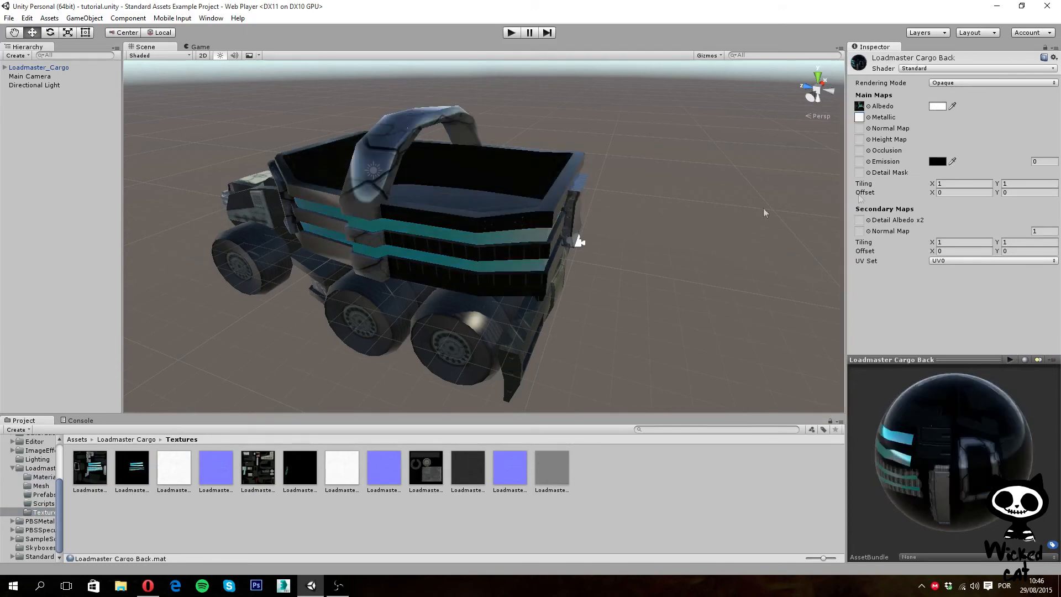
{"action": "mouse_move", "coordinate": [900, 121]}
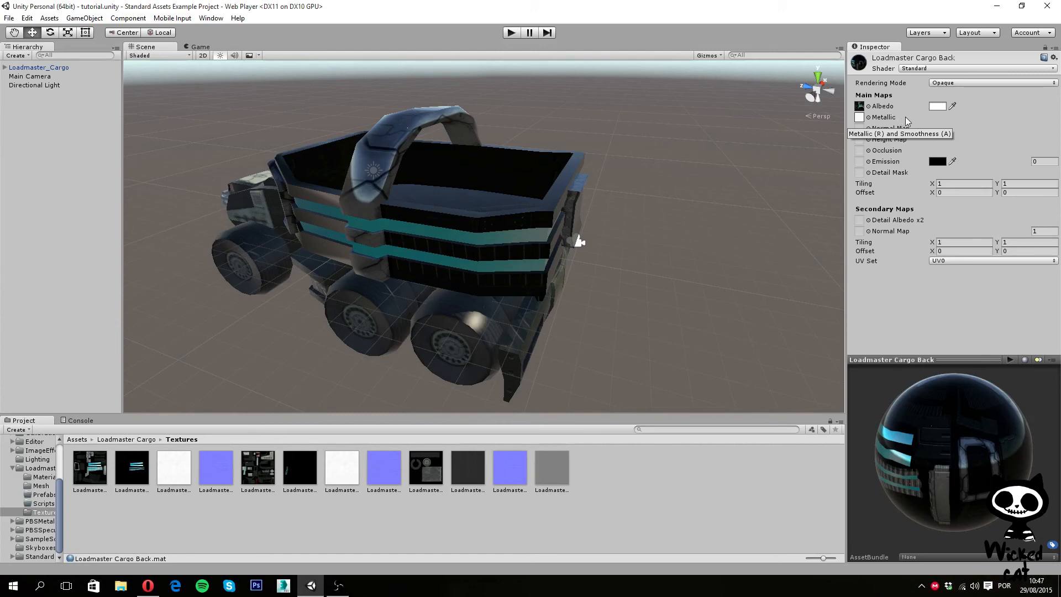
Assign the Front metallic texture as the Cargo Front material's Metallic map.
{"action": "left_click", "coordinate": [43, 477]}
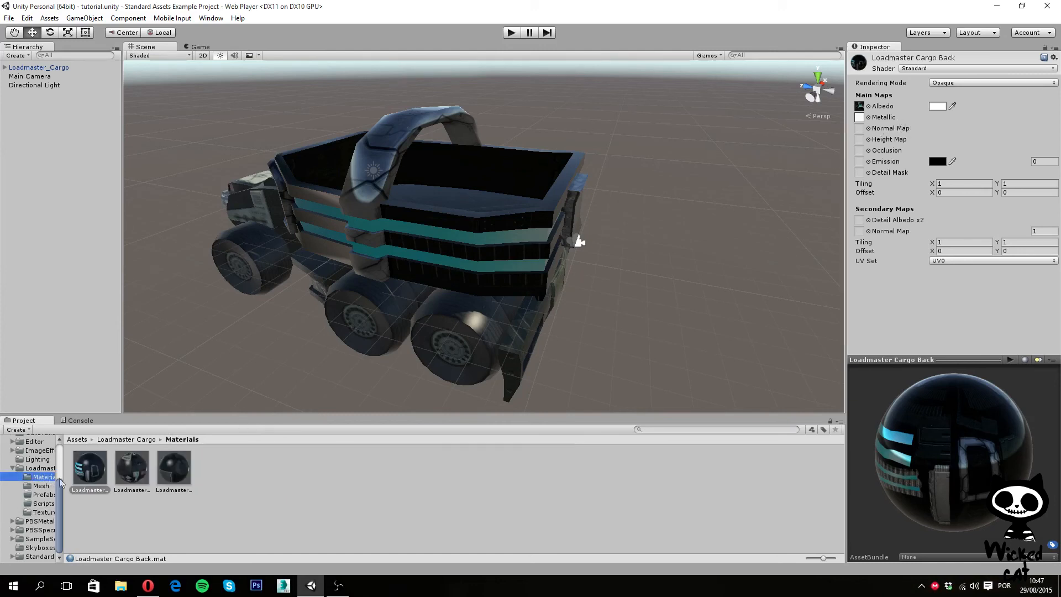
{"action": "left_click", "coordinate": [131, 467]}
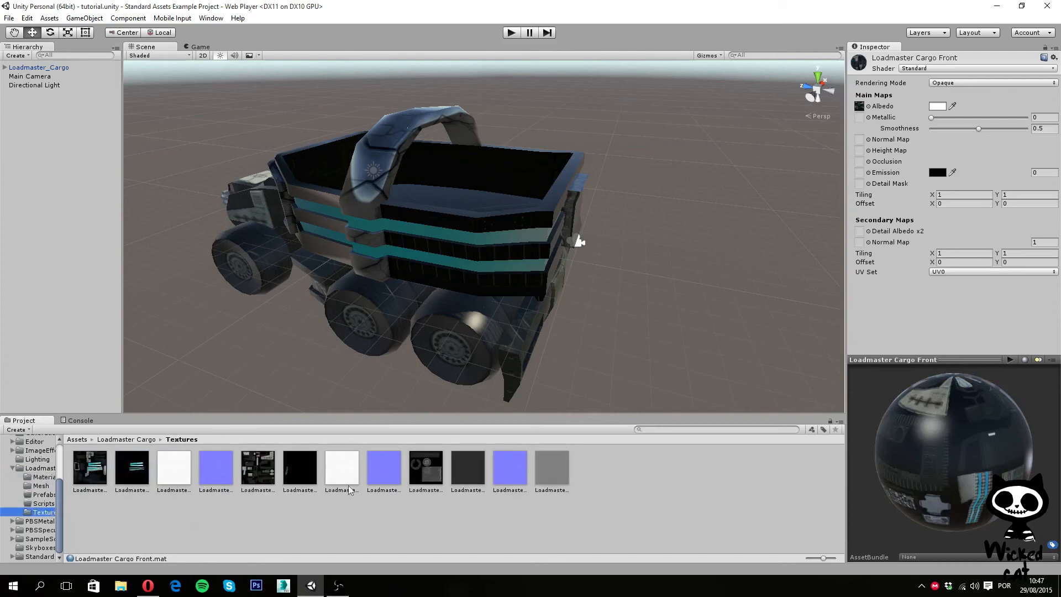
{"action": "left_click", "coordinate": [860, 117]}
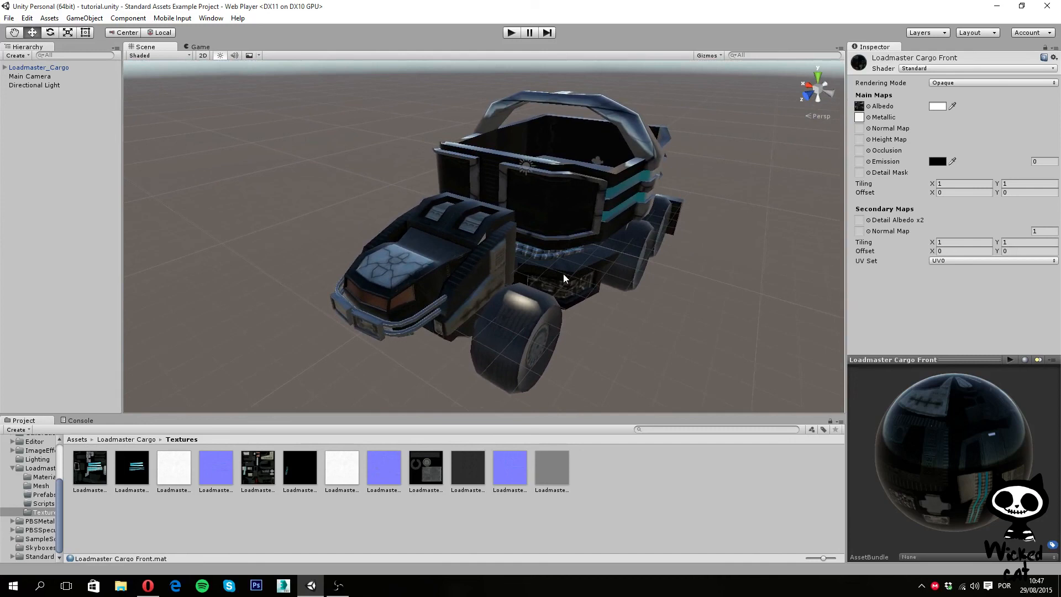
{"action": "mouse_move", "coordinate": [113, 297]}
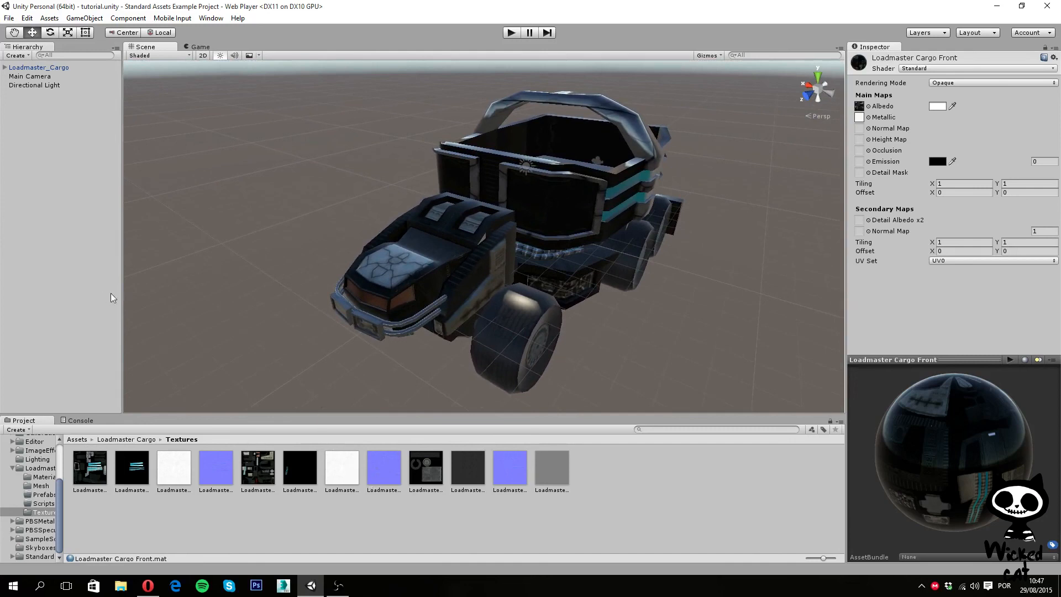
Select the Cargo Wheels material, then inspect the Loadmaster_Cargo_Wheels_Metallic texture's import settings.
{"action": "left_click", "coordinate": [43, 476]}
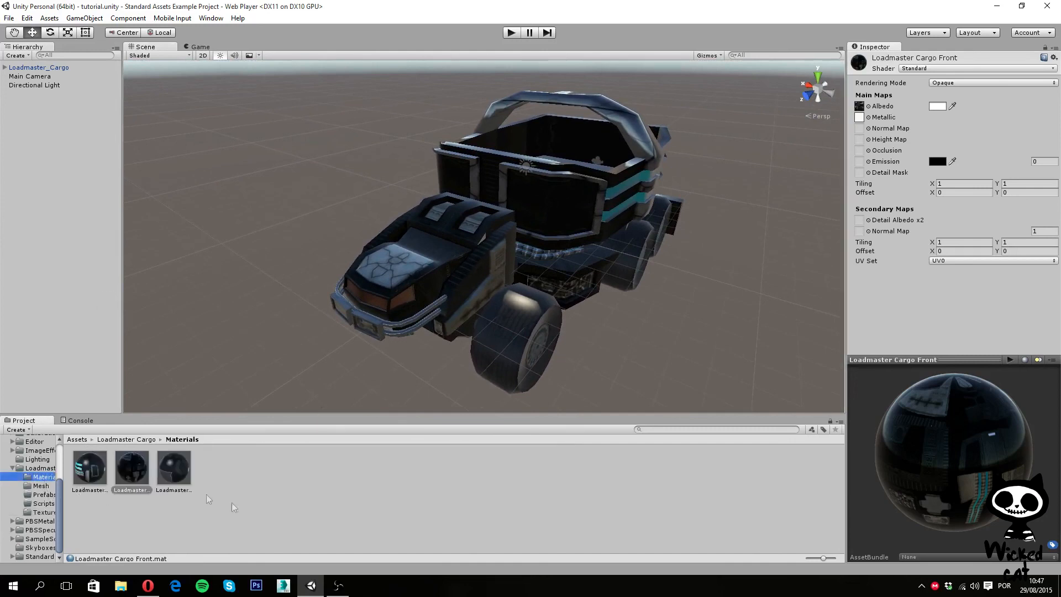
{"action": "left_click", "coordinate": [174, 466]}
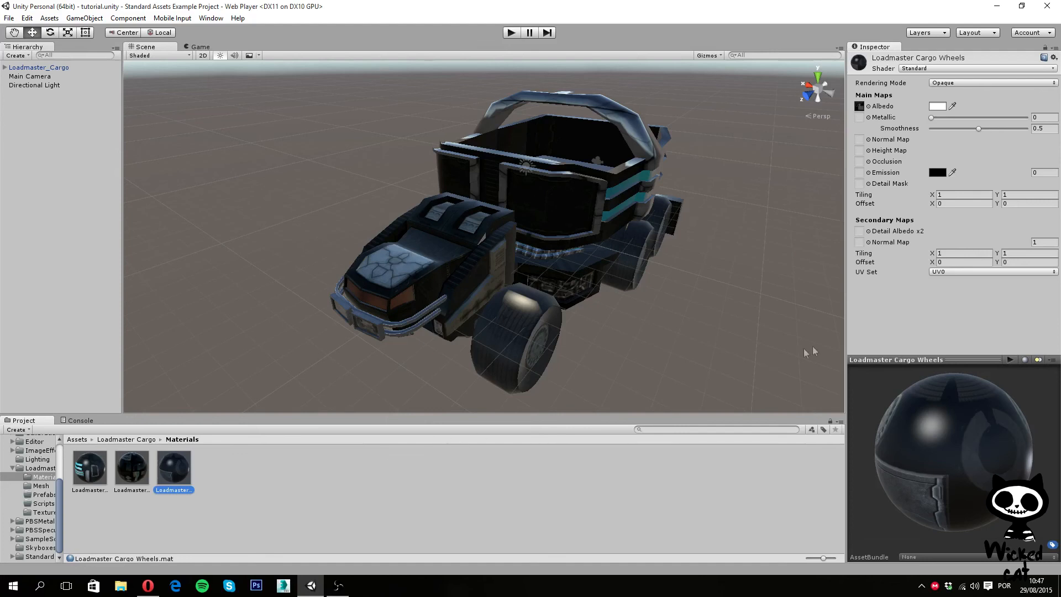
{"action": "mouse_move", "coordinate": [31, 518]}
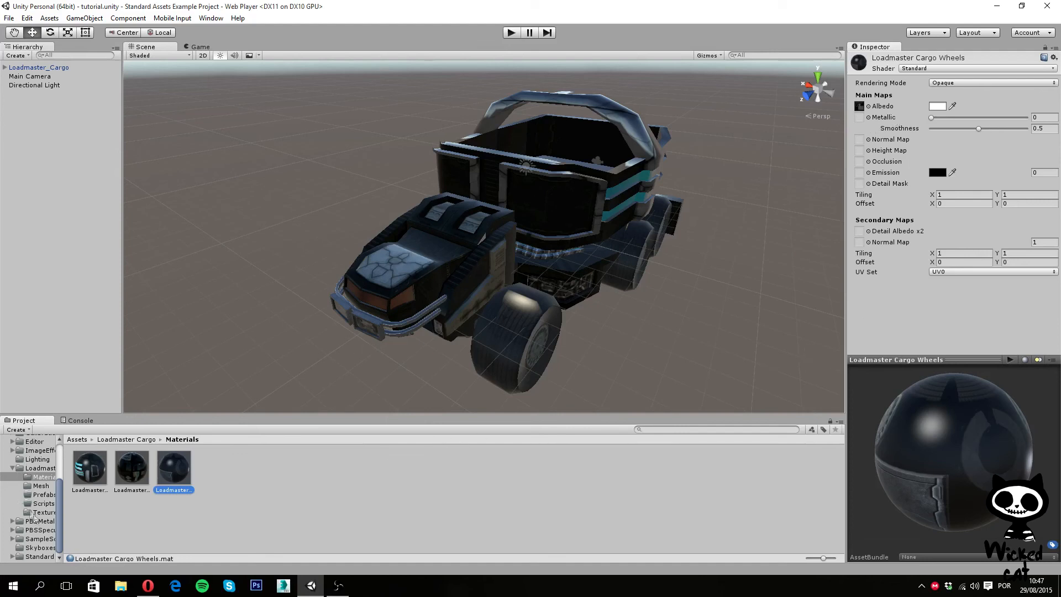
{"action": "mouse_move", "coordinate": [466, 398]}
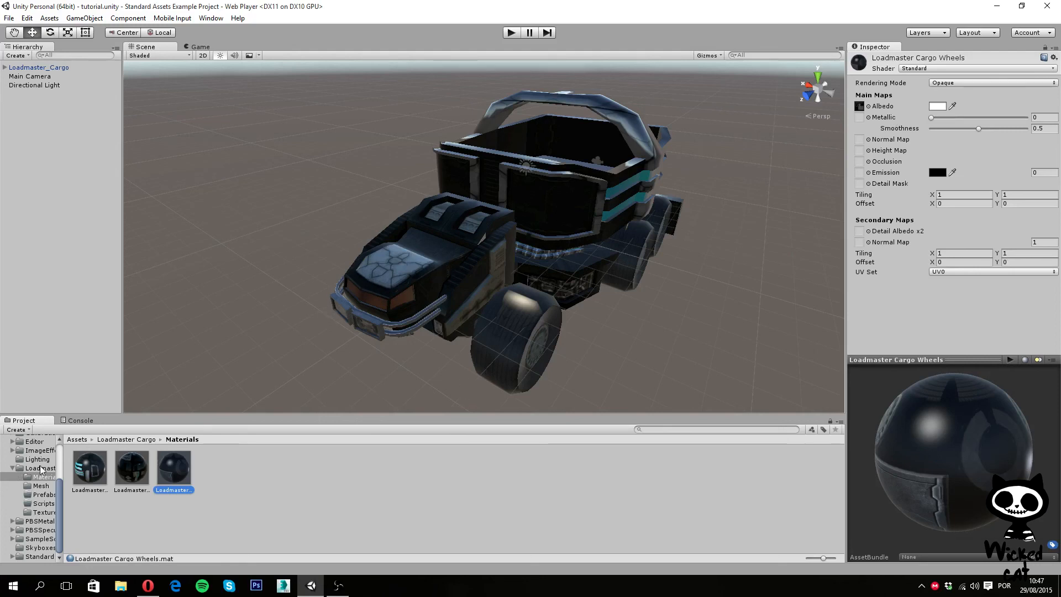
{"action": "left_click", "coordinate": [43, 512]}
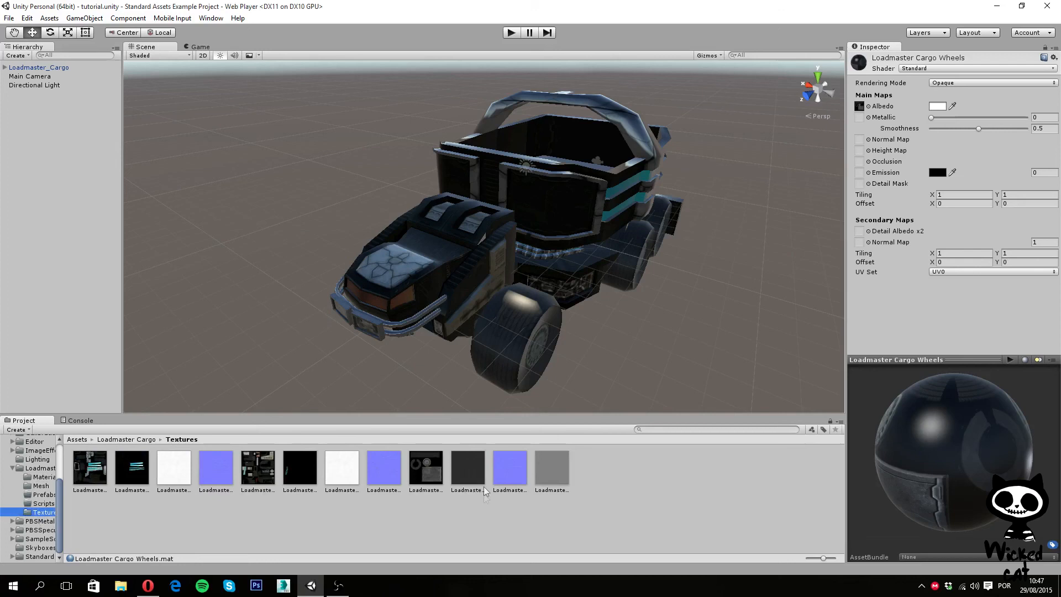
{"action": "left_click", "coordinate": [466, 466]}
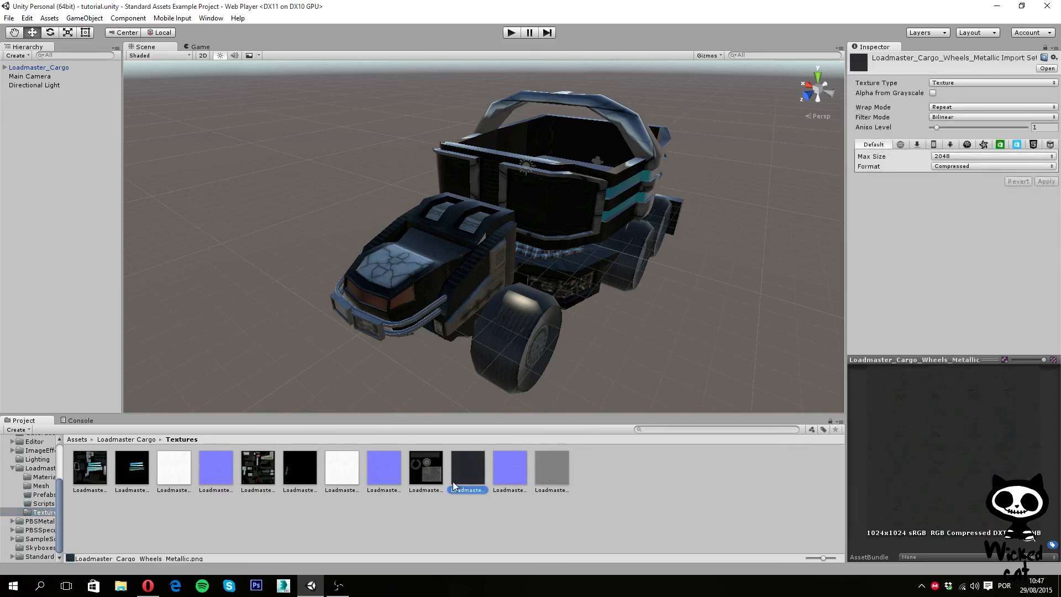
{"action": "mouse_move", "coordinate": [905, 415]}
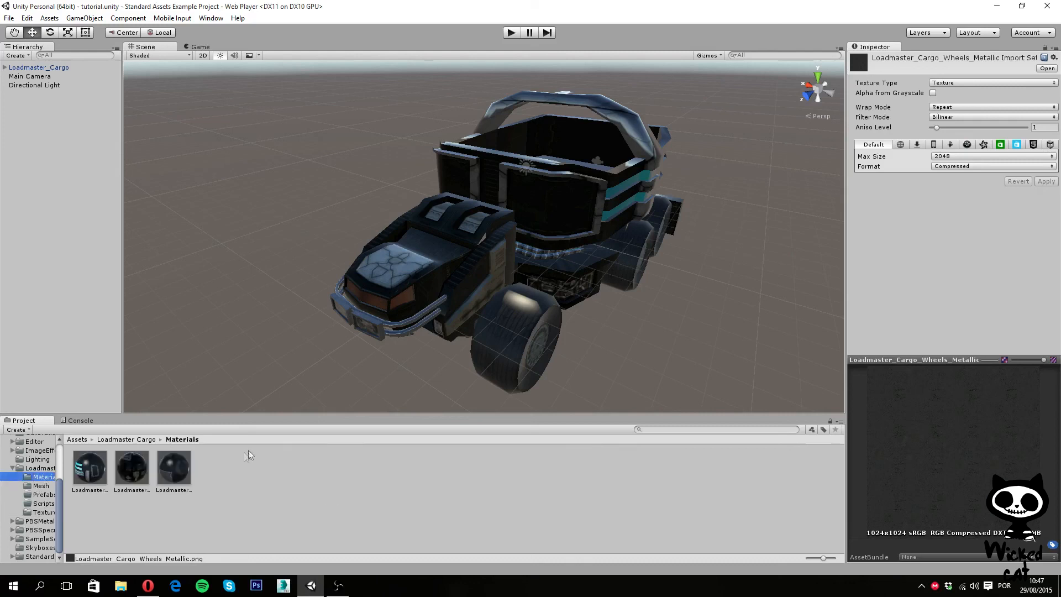
Assign the Wheels metallic texture as the Cargo Wheels material's Metallic map.
{"action": "left_click", "coordinate": [174, 467]}
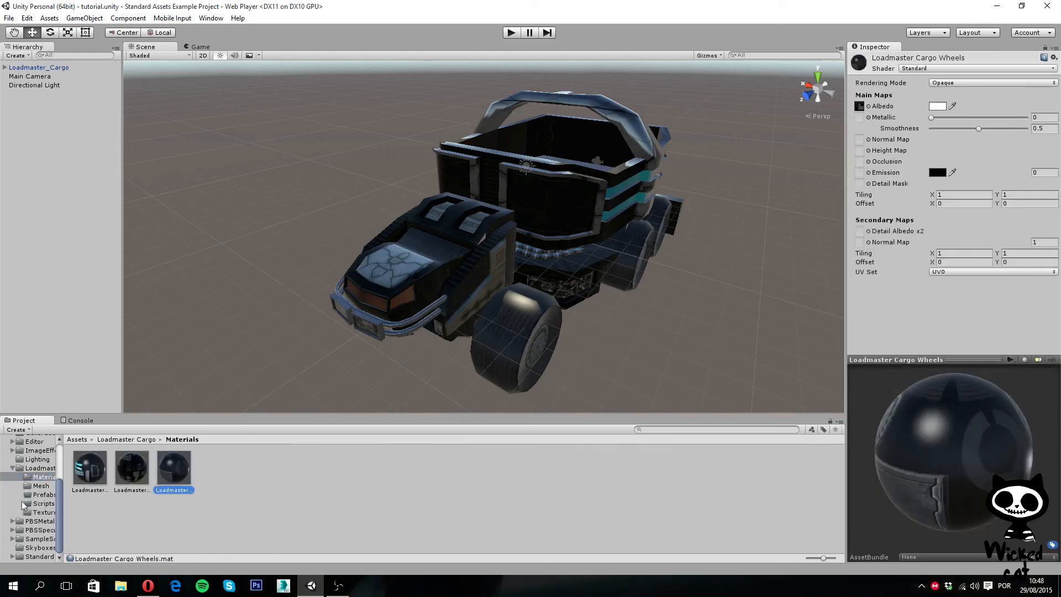
{"action": "left_click", "coordinate": [43, 512]}
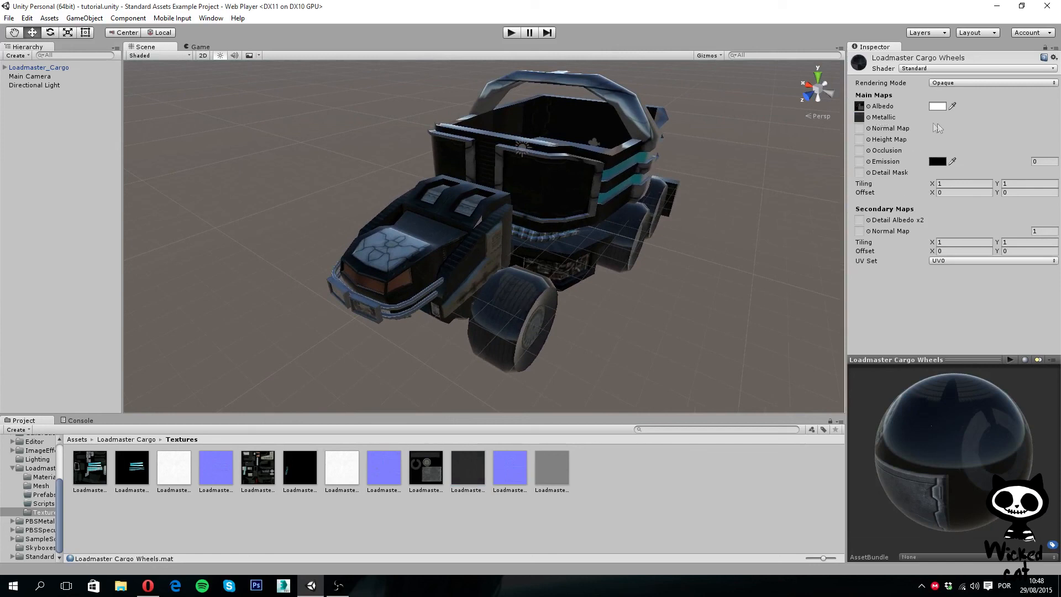
{"action": "mouse_move", "coordinate": [822, 140]}
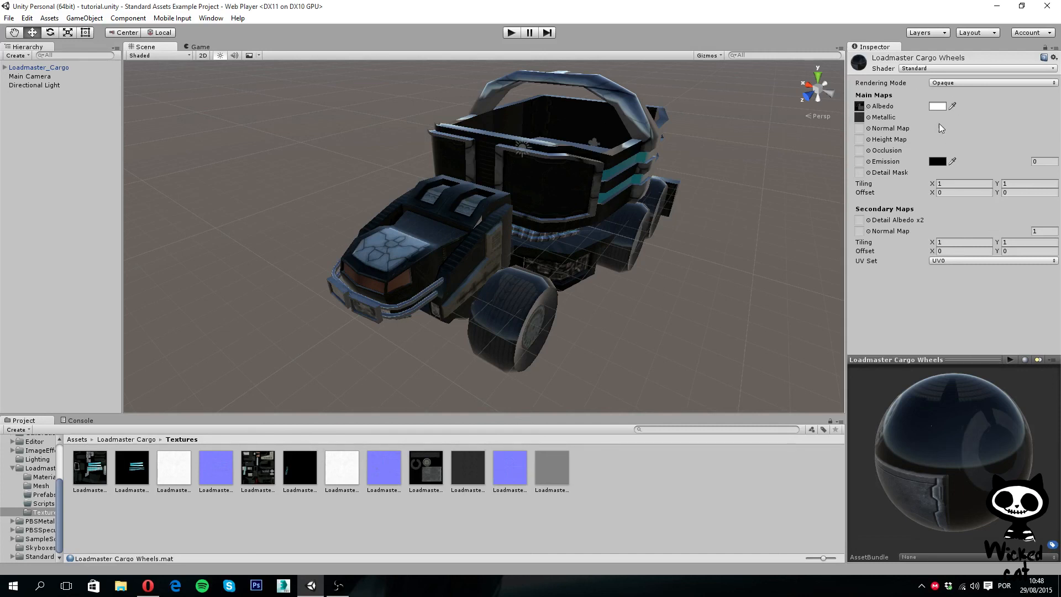
{"action": "mouse_move", "coordinate": [890, 149]}
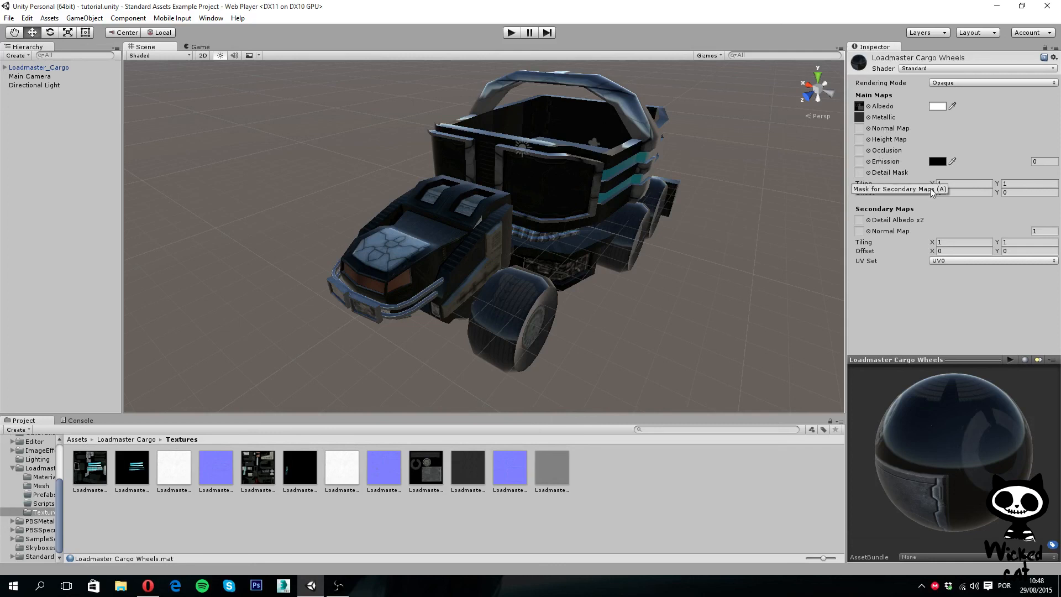
{"action": "mouse_move", "coordinate": [886, 181]}
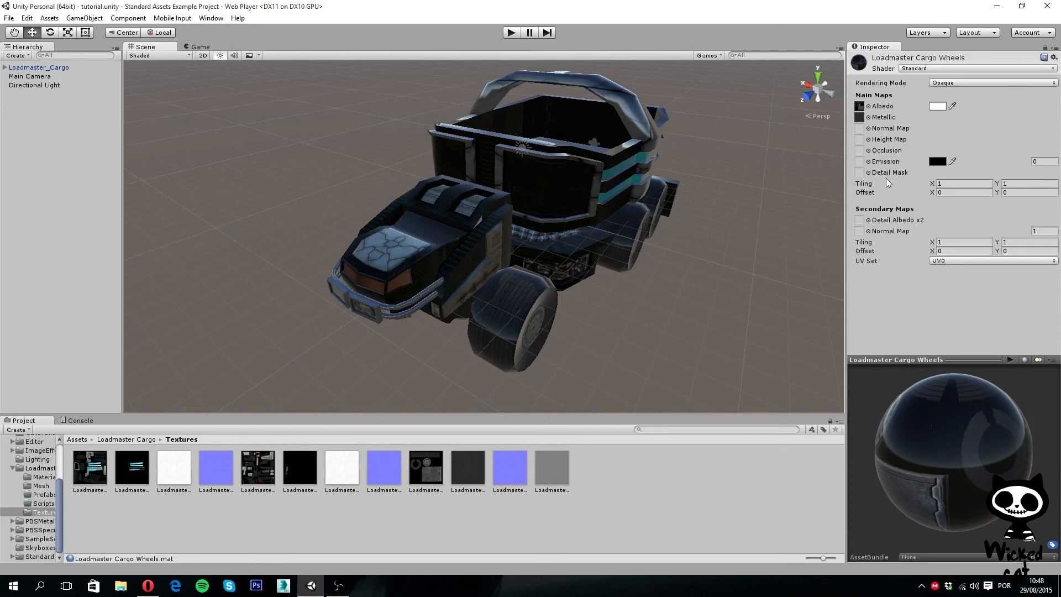